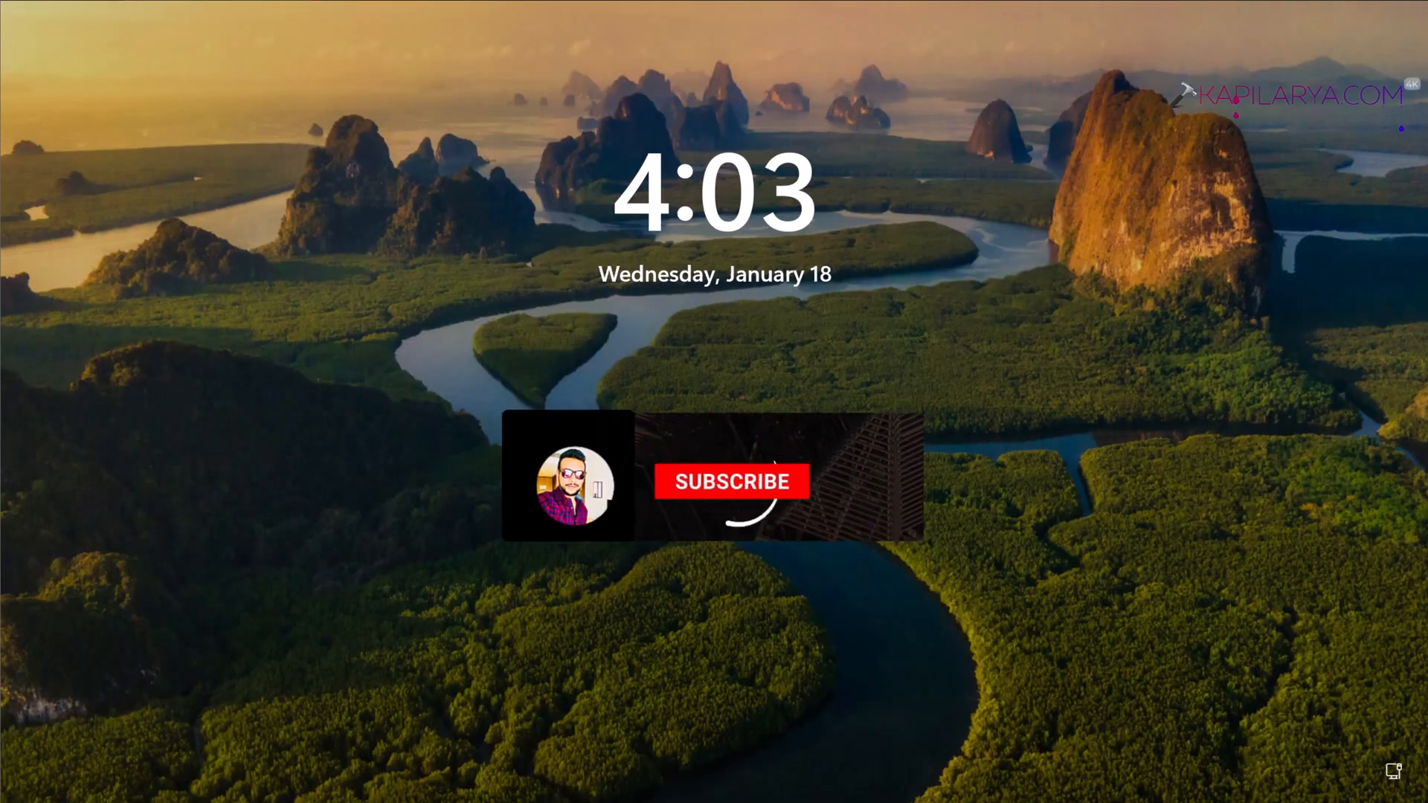
Dismiss the Windows 11 lock screen to bring up the account sign-in screen
{"action": "left_click", "coordinate": [731, 482]}
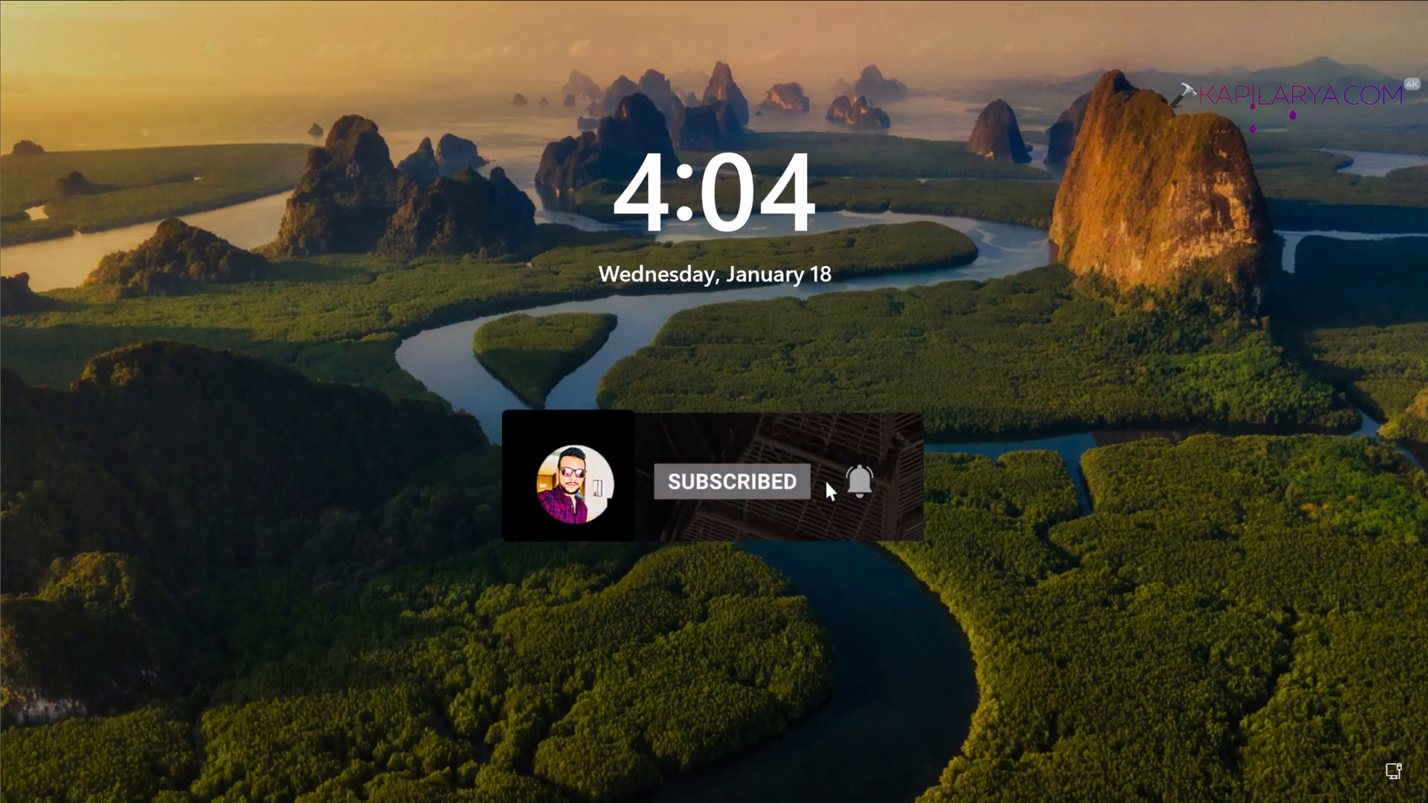
{"action": "left_click", "coordinate": [857, 481]}
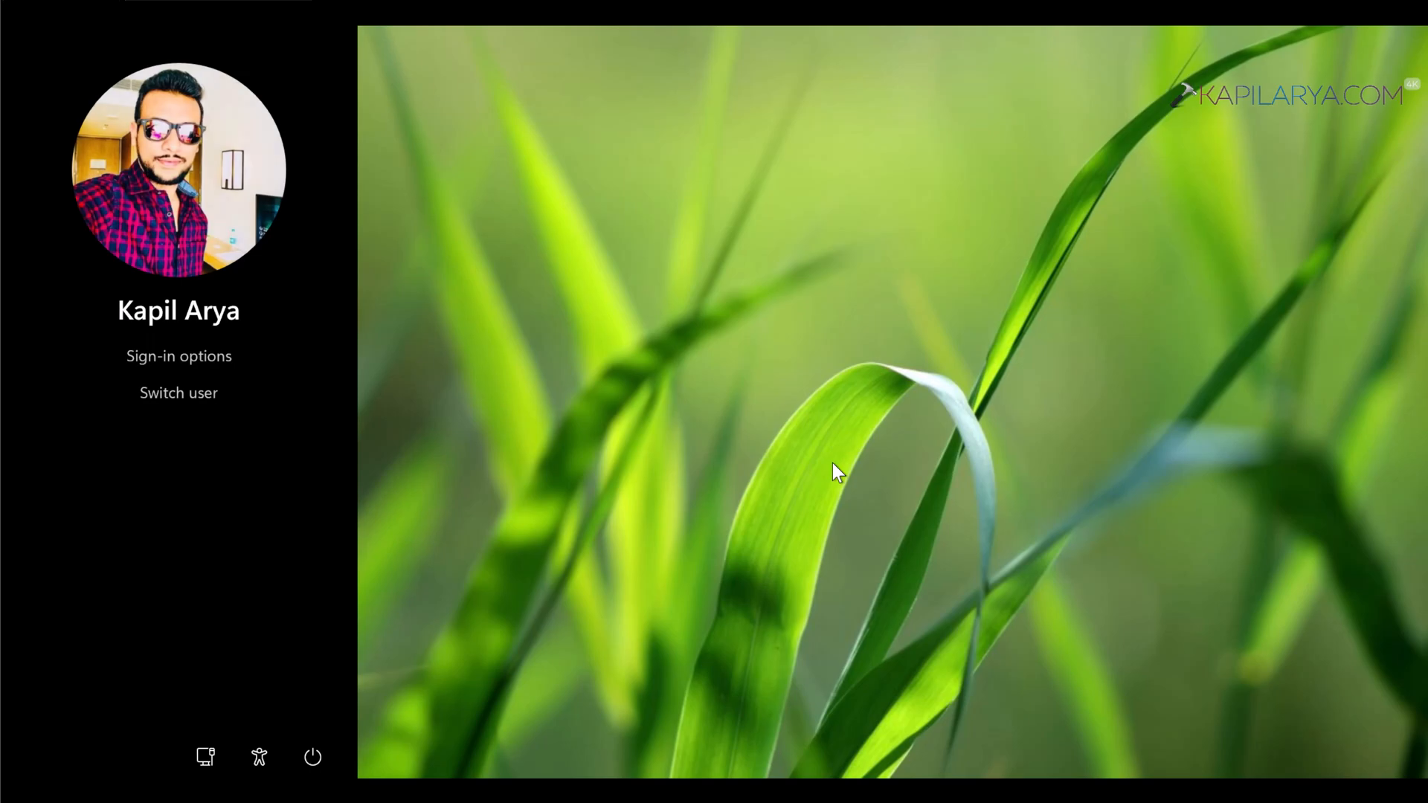
{"action": "mouse_move", "coordinate": [223, 378]}
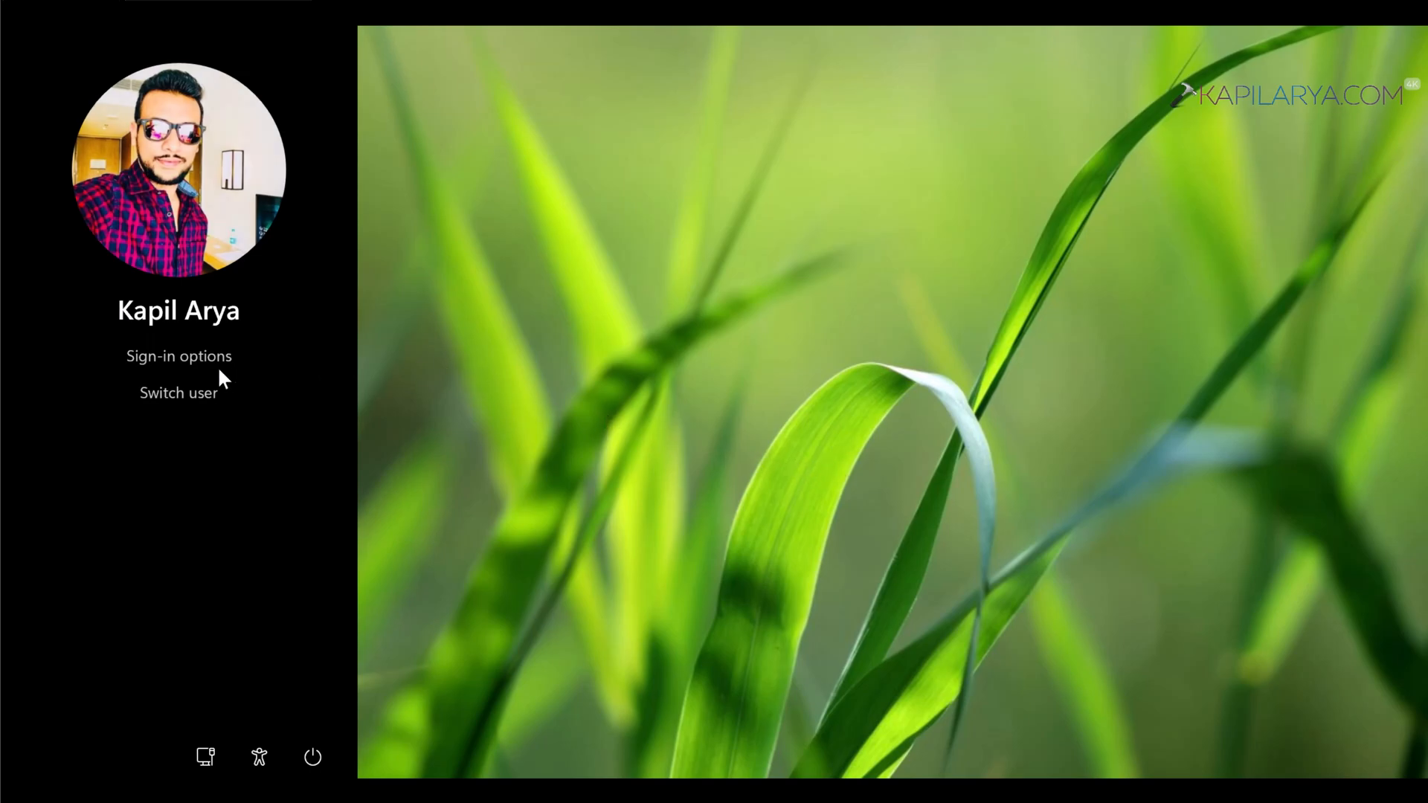
Show sign-in options: picture password, fingerprint, security key and PIN
{"action": "left_click", "coordinate": [179, 356]}
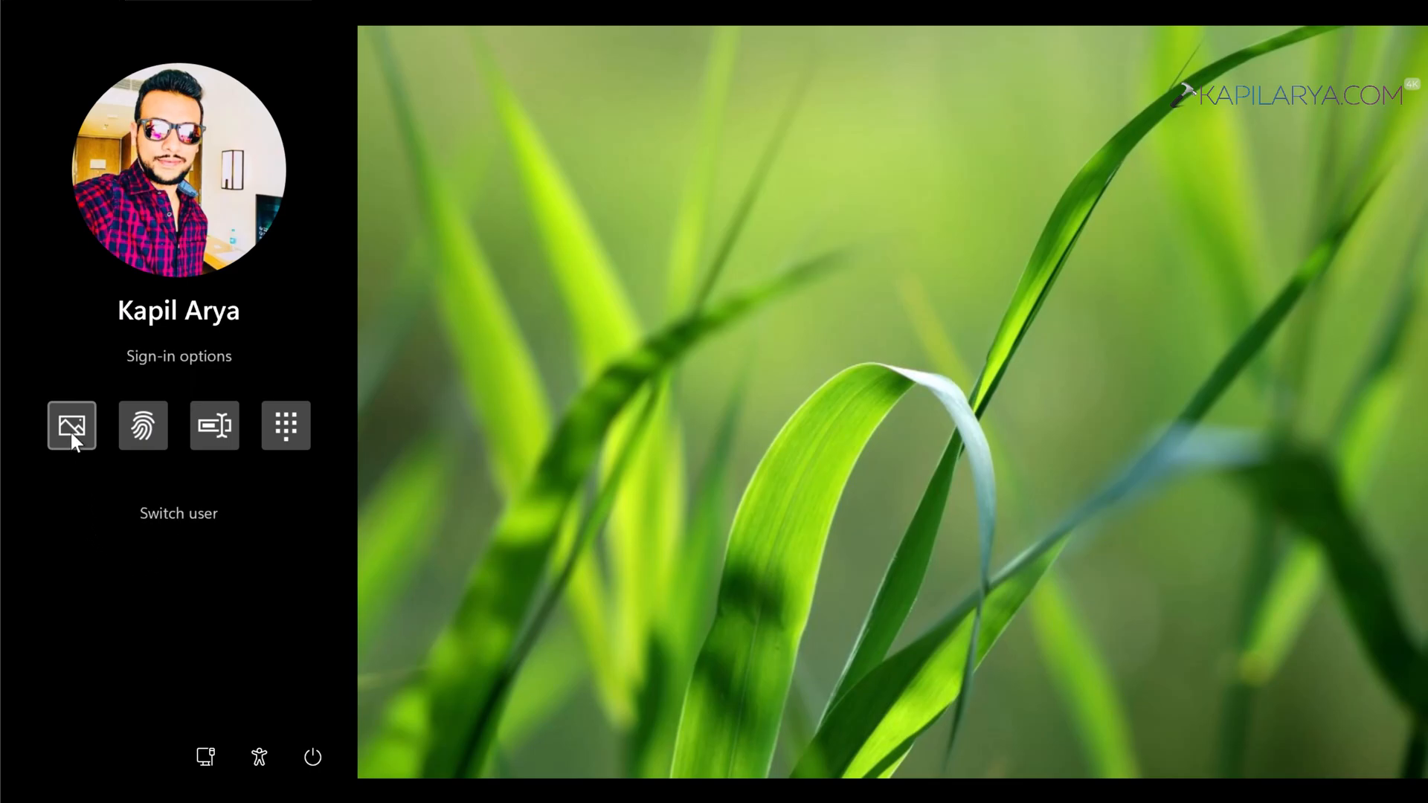
{"action": "mouse_move", "coordinate": [71, 426]}
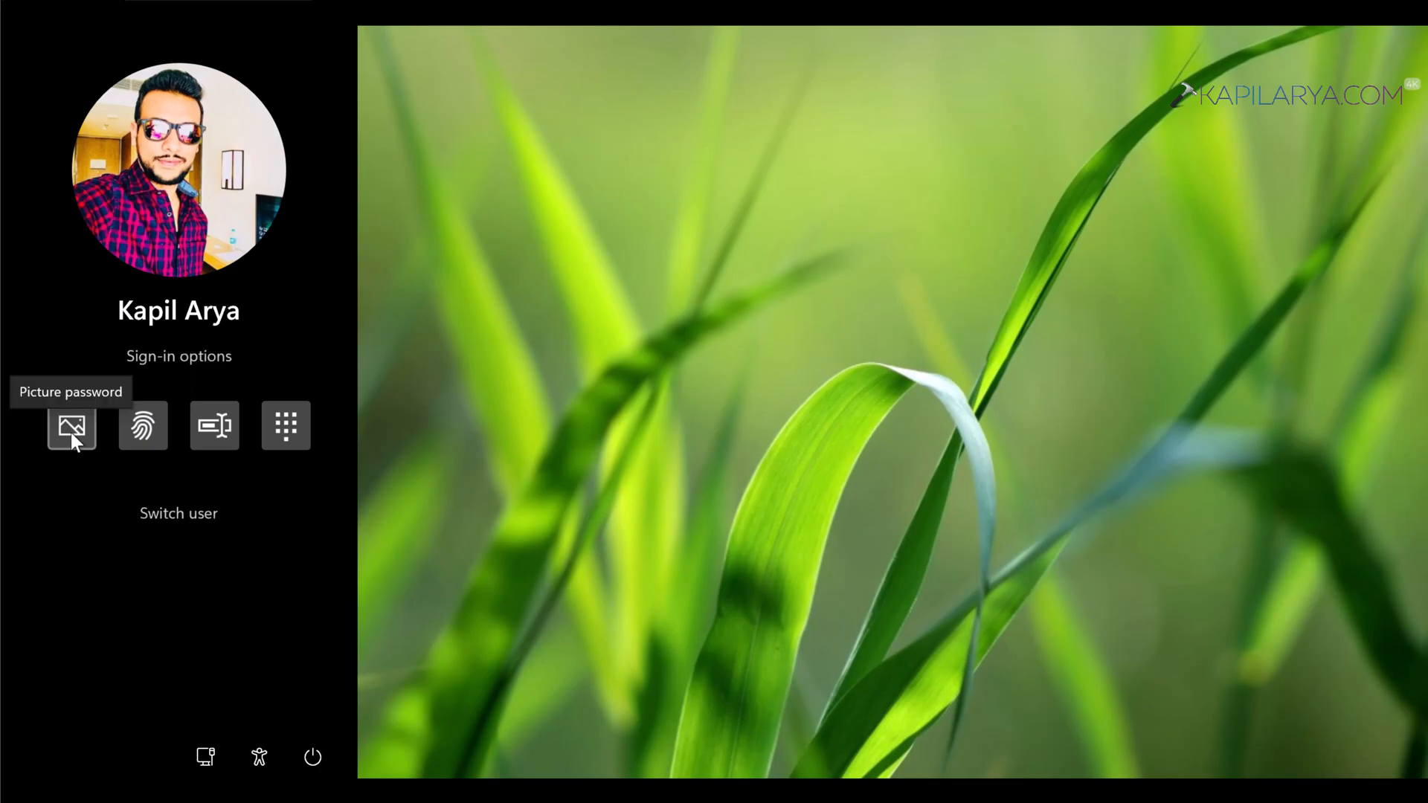
{"action": "mouse_move", "coordinate": [142, 425]}
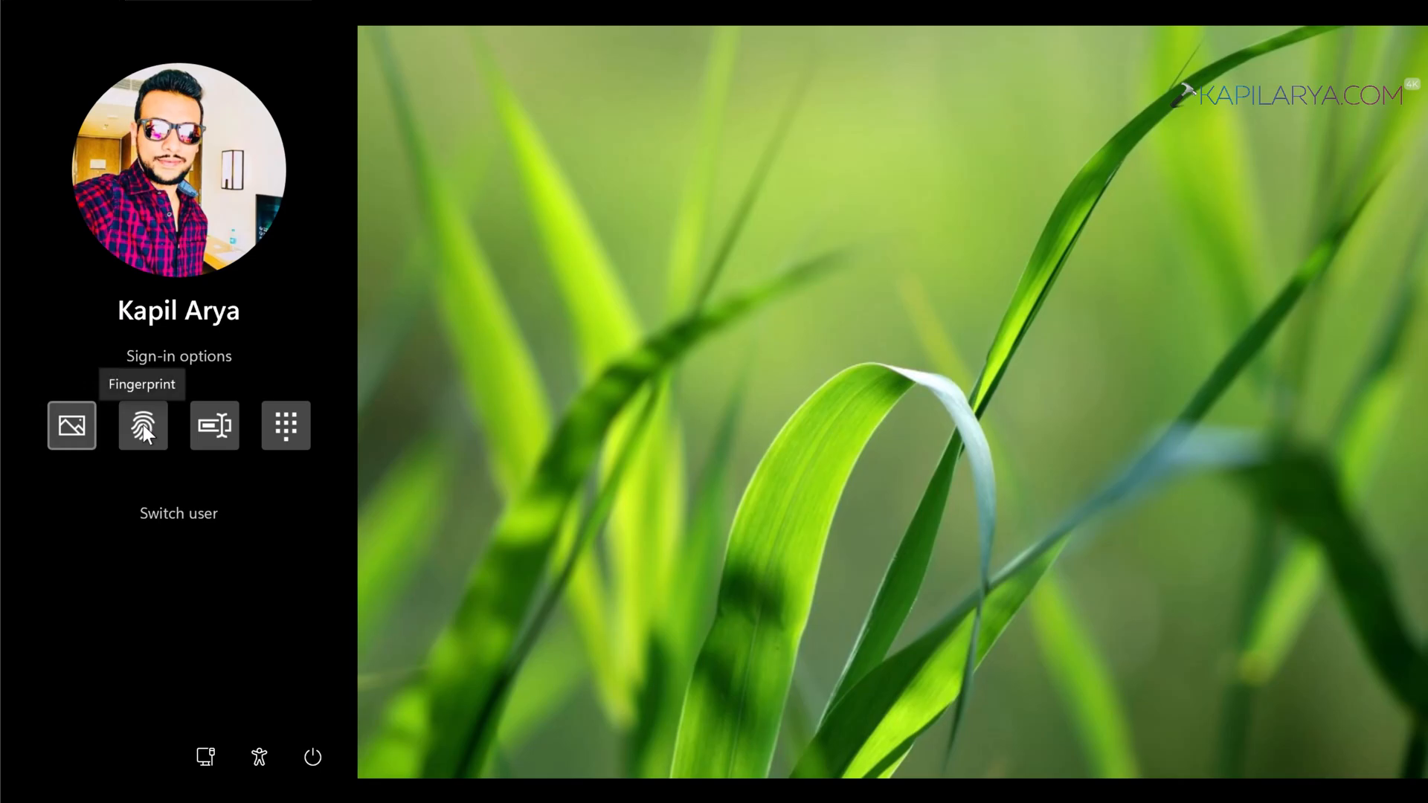
{"action": "mouse_move", "coordinate": [232, 433]}
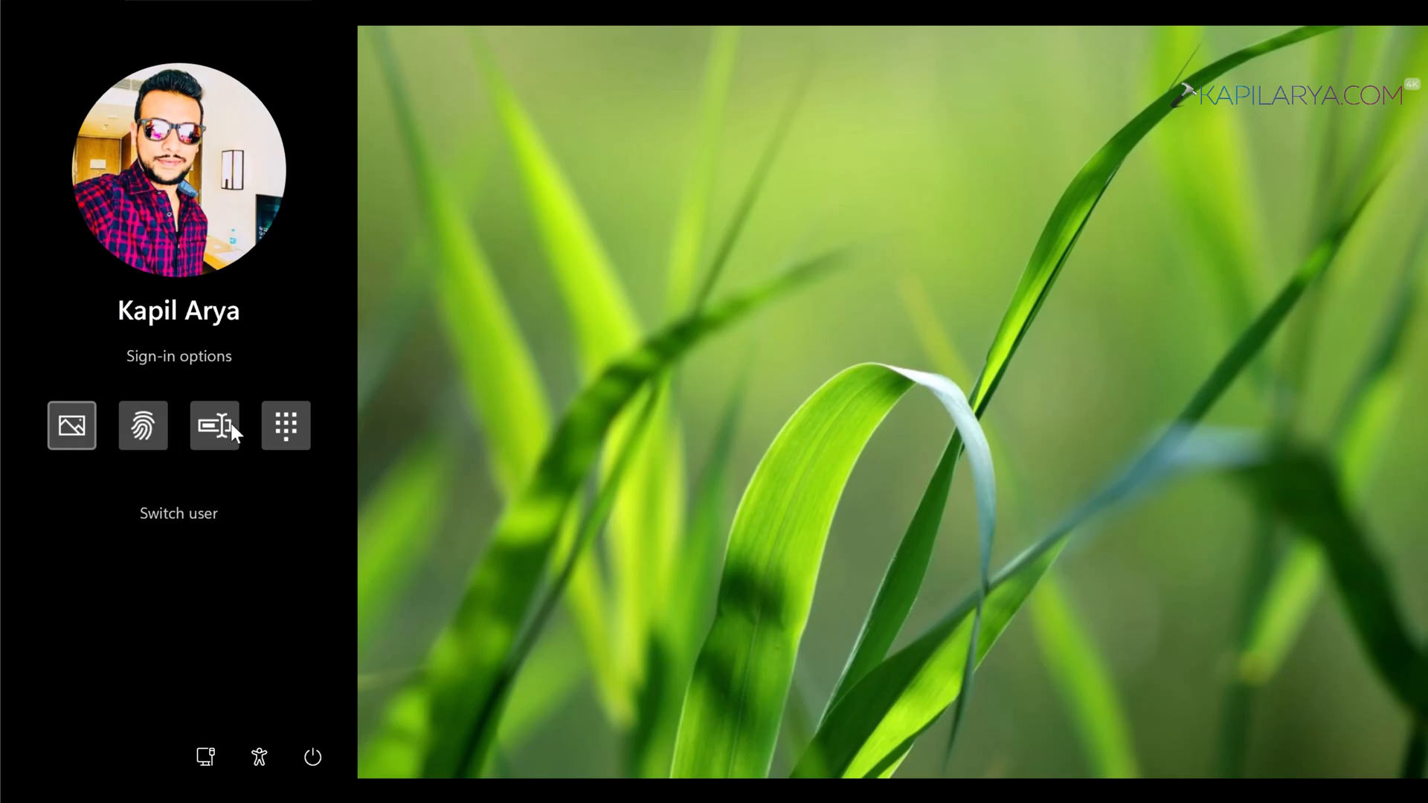
{"action": "mouse_move", "coordinate": [300, 433]}
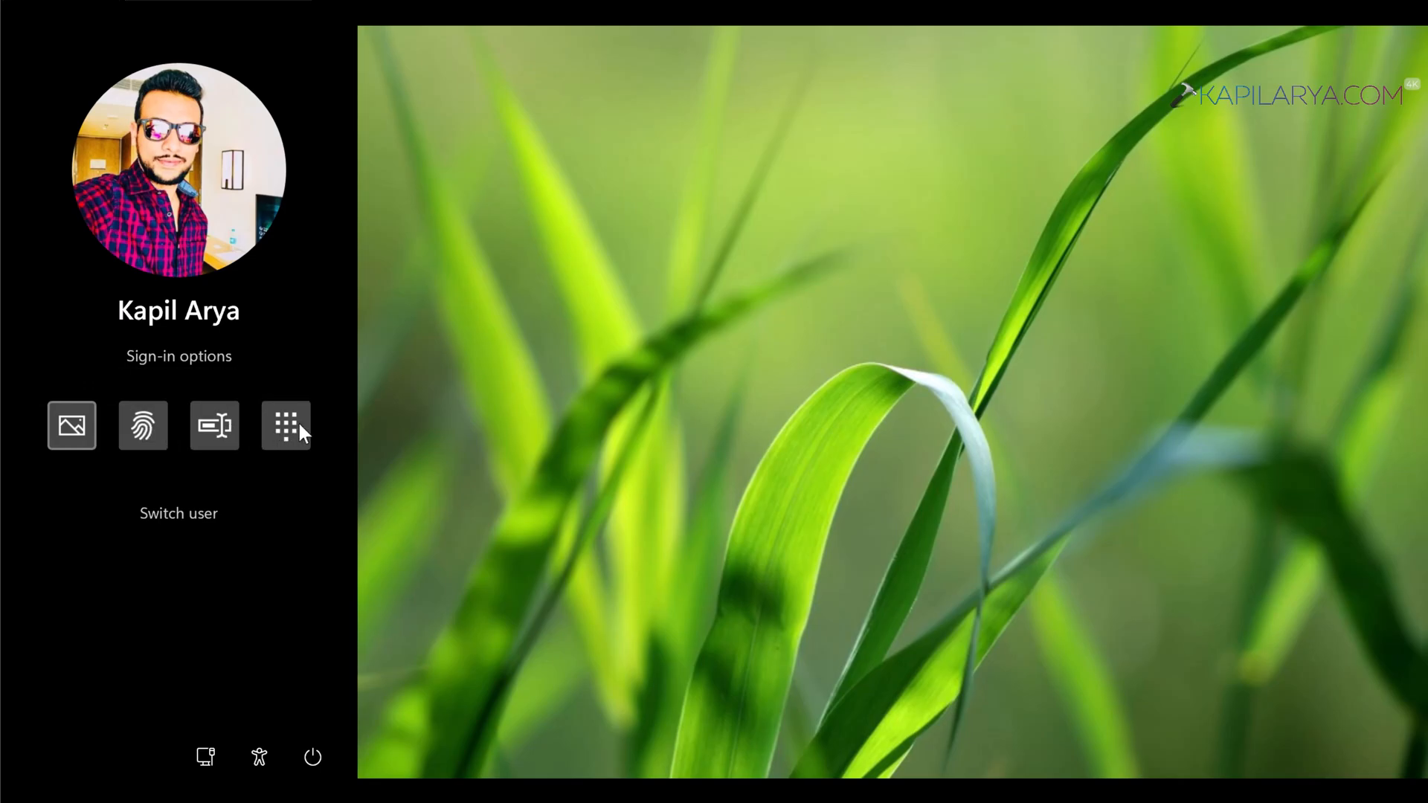
{"action": "mouse_move", "coordinate": [286, 426]}
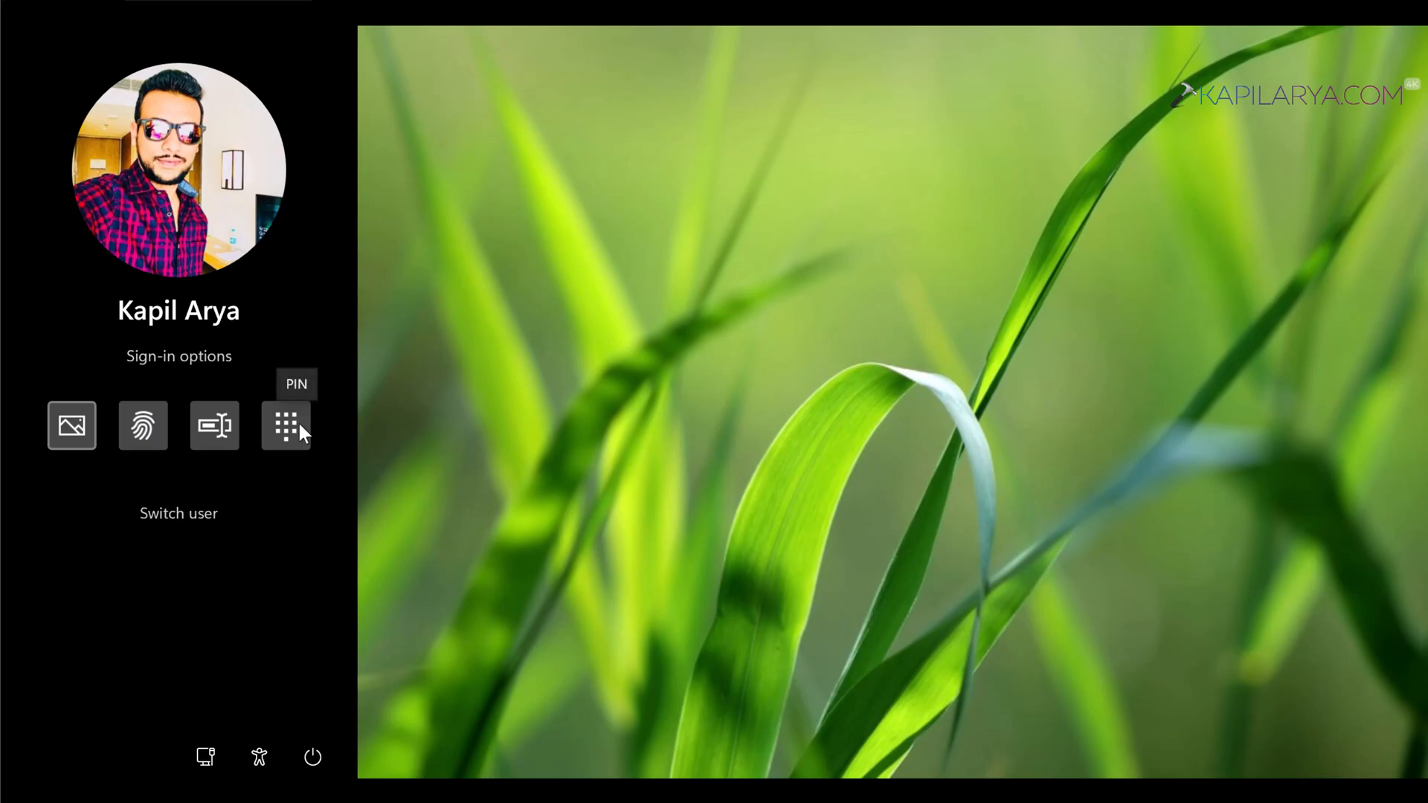
{"action": "mouse_move", "coordinate": [185, 616]}
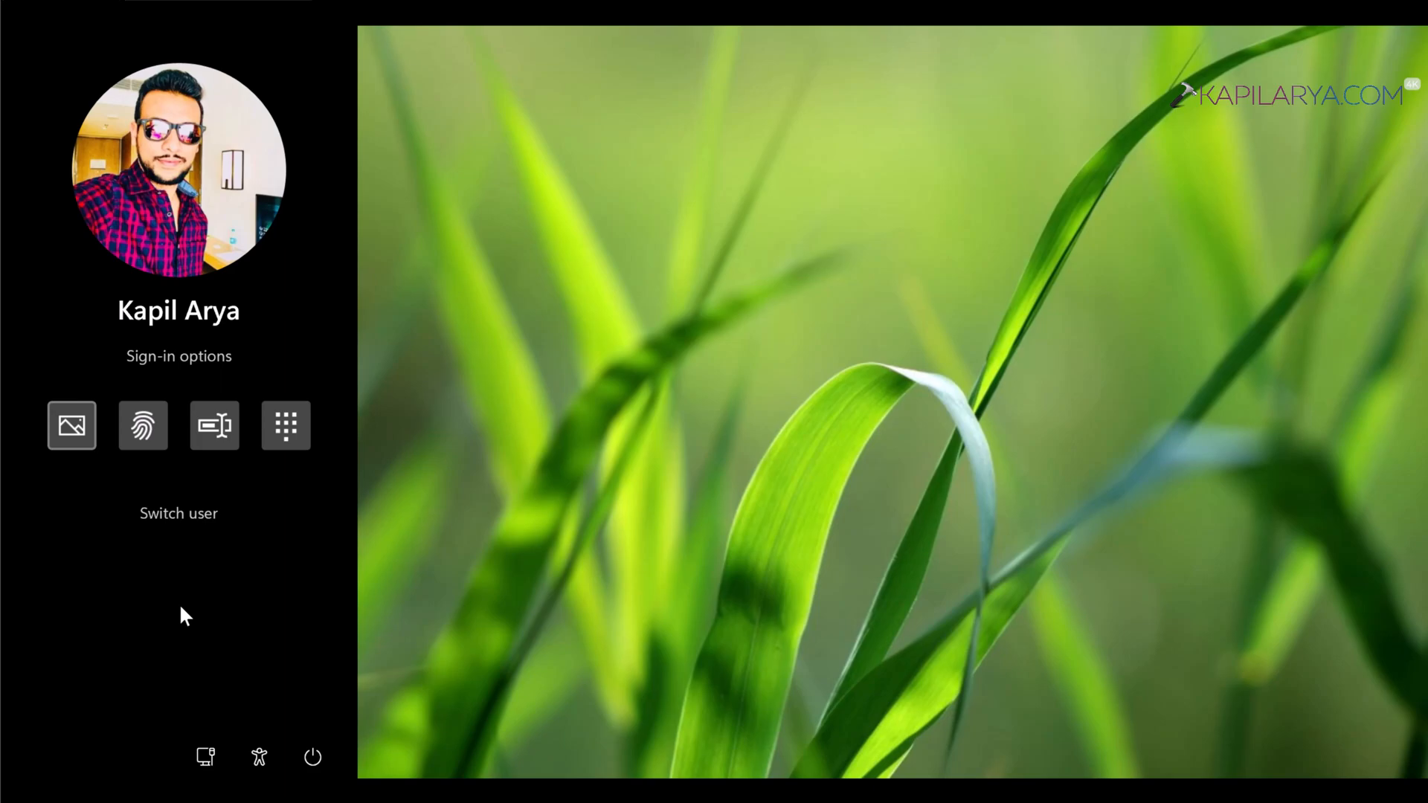
{"action": "mouse_move", "coordinate": [610, 415]}
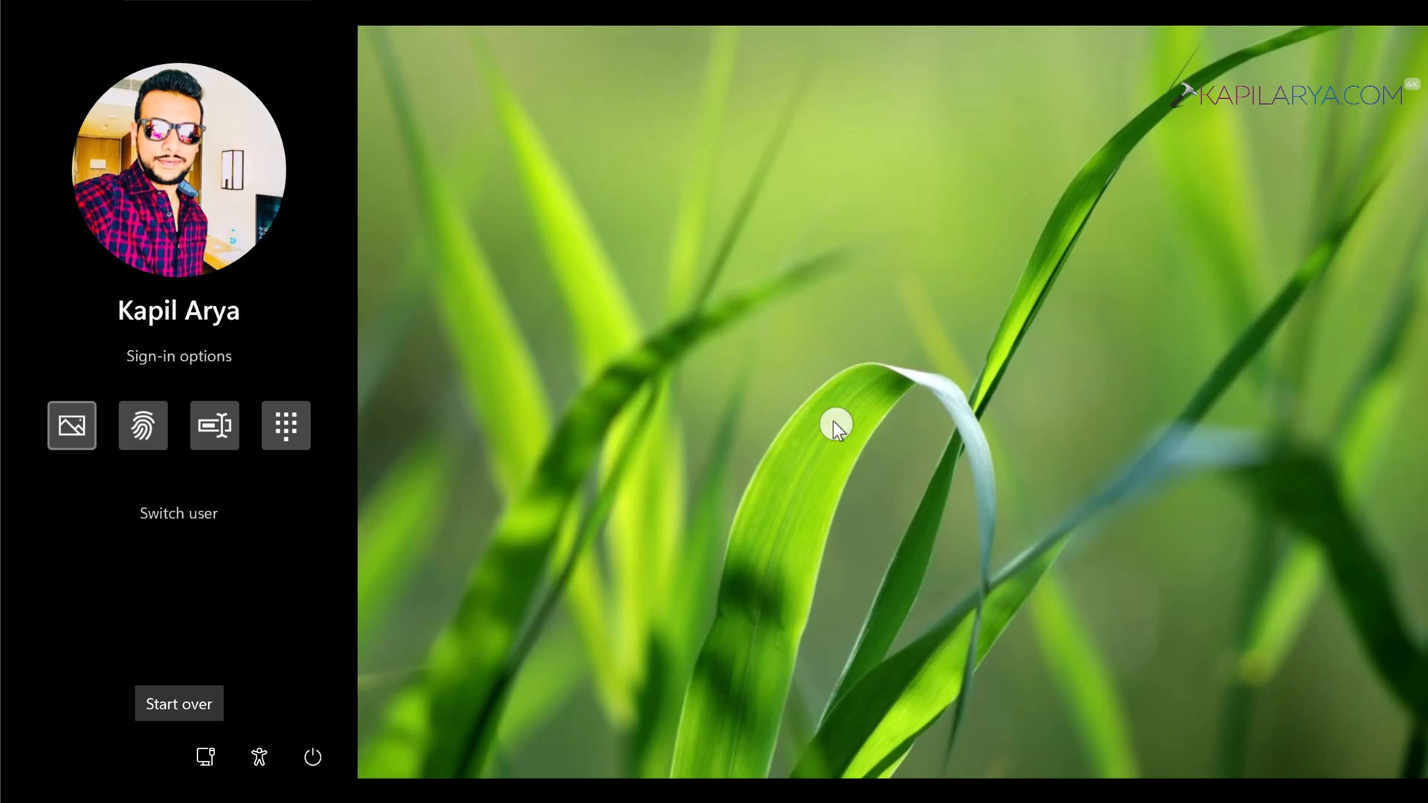
{"action": "mouse_move", "coordinate": [1181, 442]}
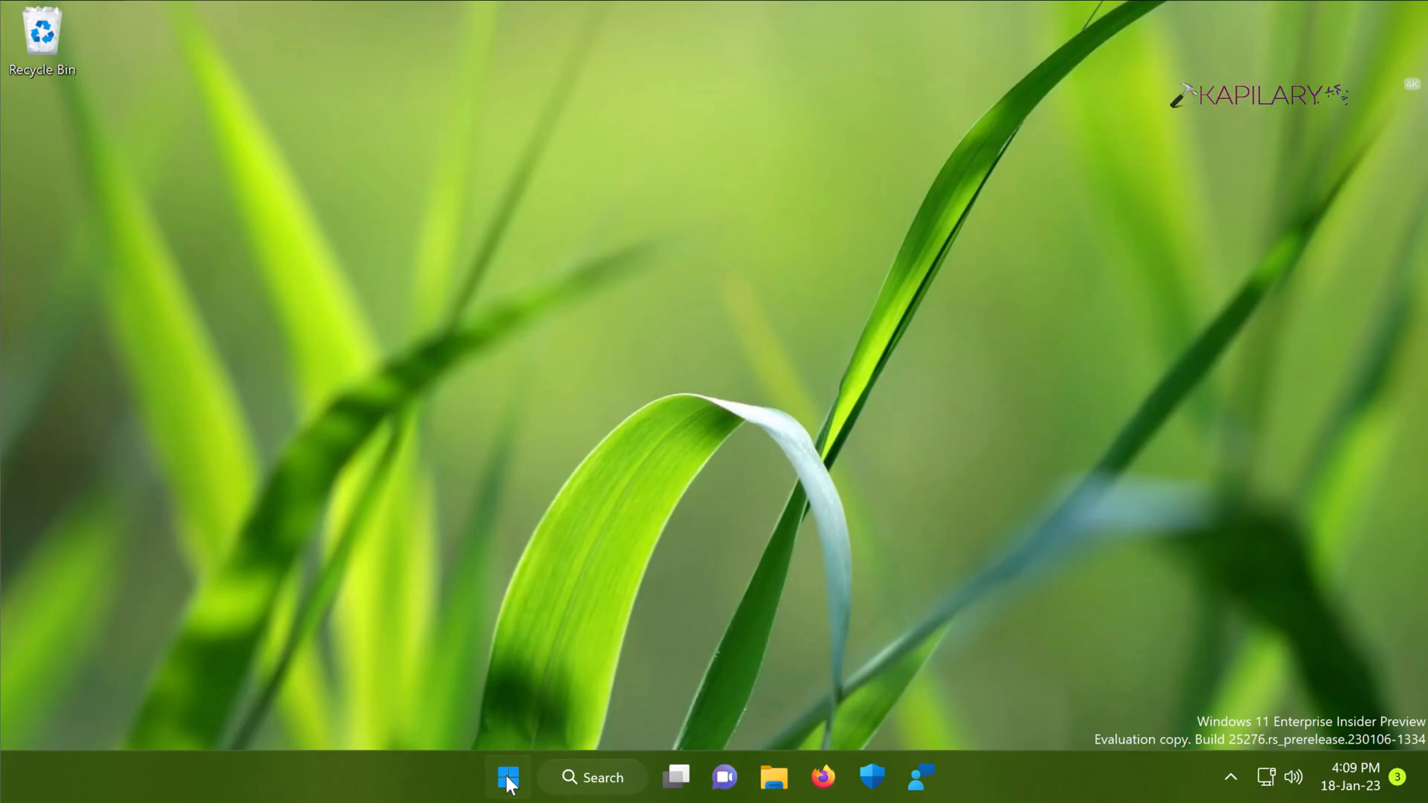
Launch Terminal (Admin) from the Start context menu and approve the UAC prompt
{"action": "right_click", "coordinate": [507, 778]}
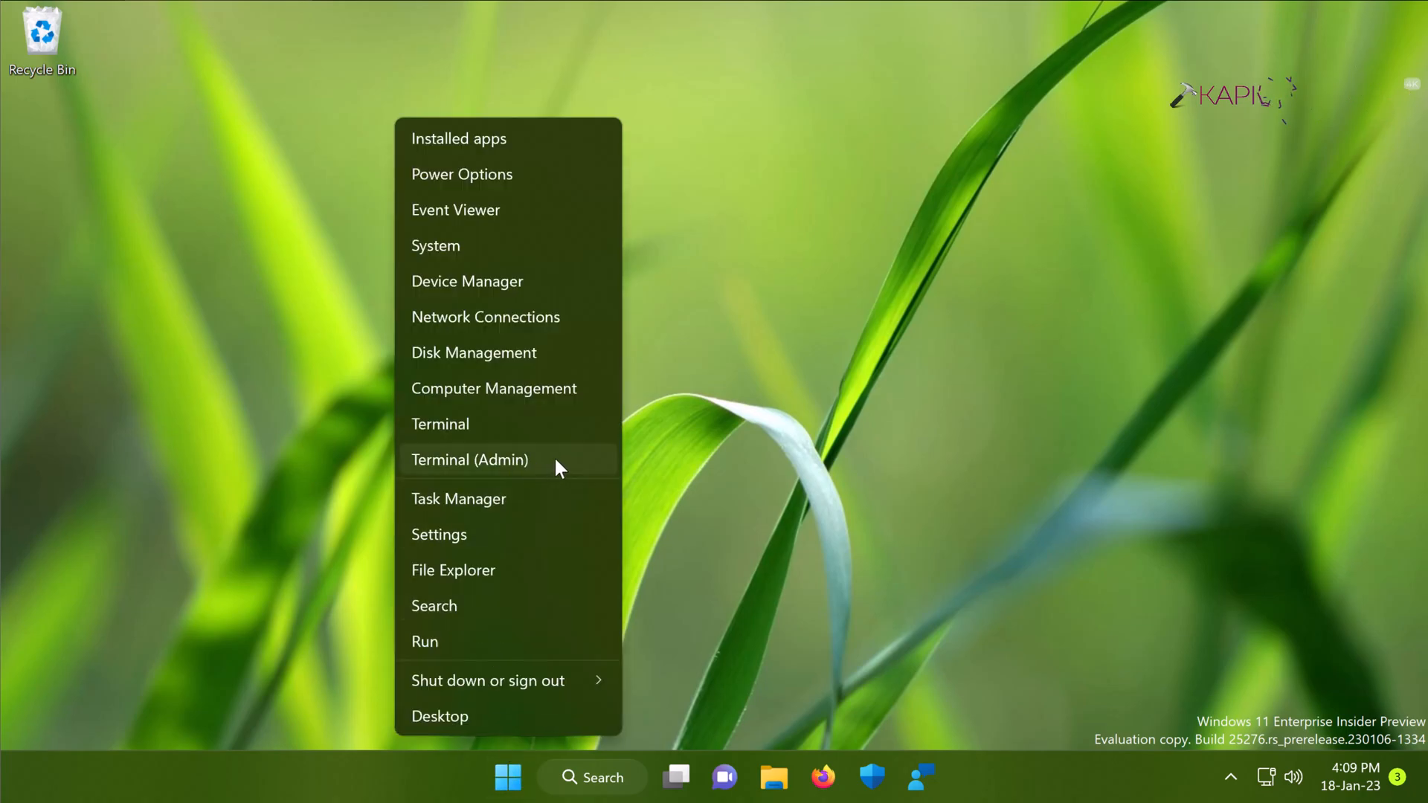
{"action": "left_click", "coordinate": [560, 469]}
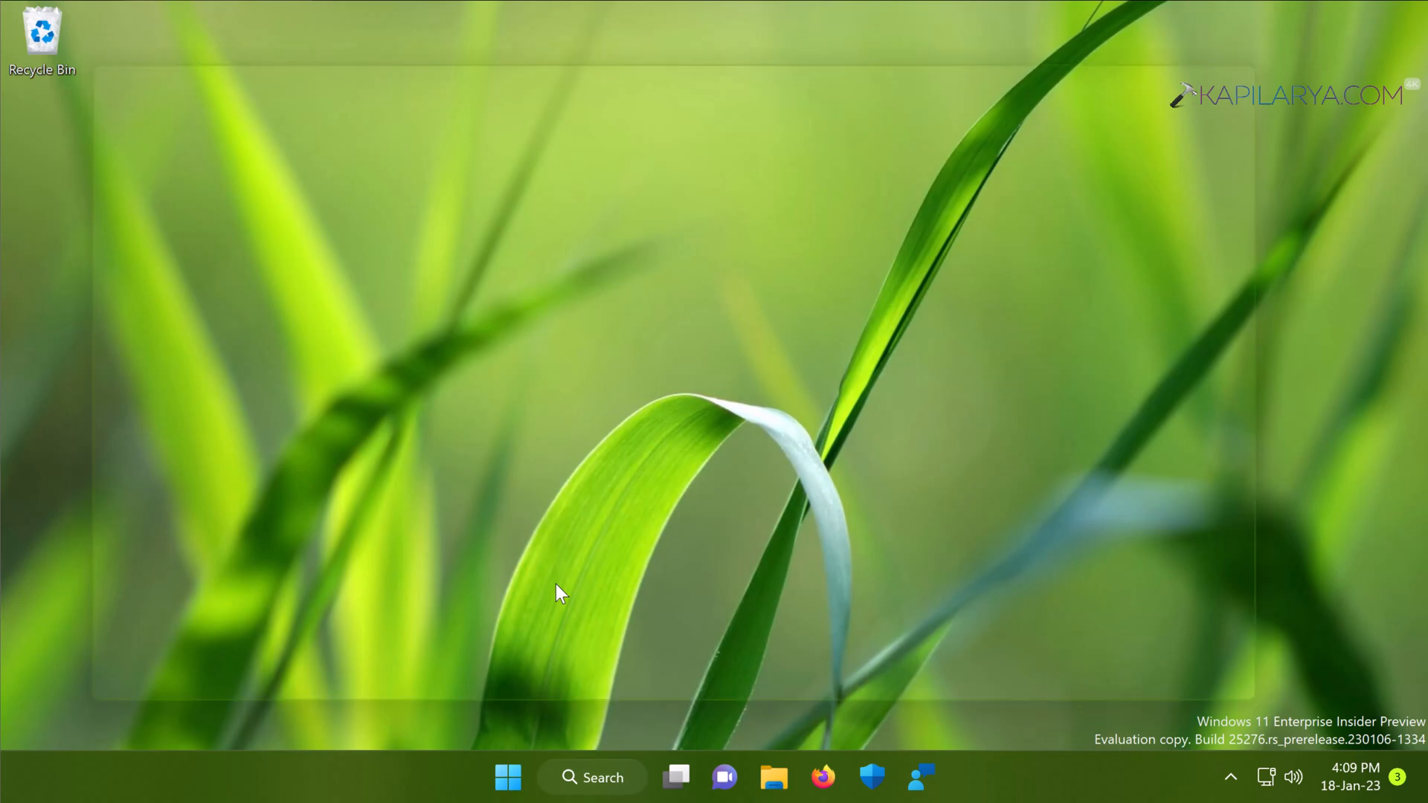
{"action": "left_click", "coordinate": [945, 776]}
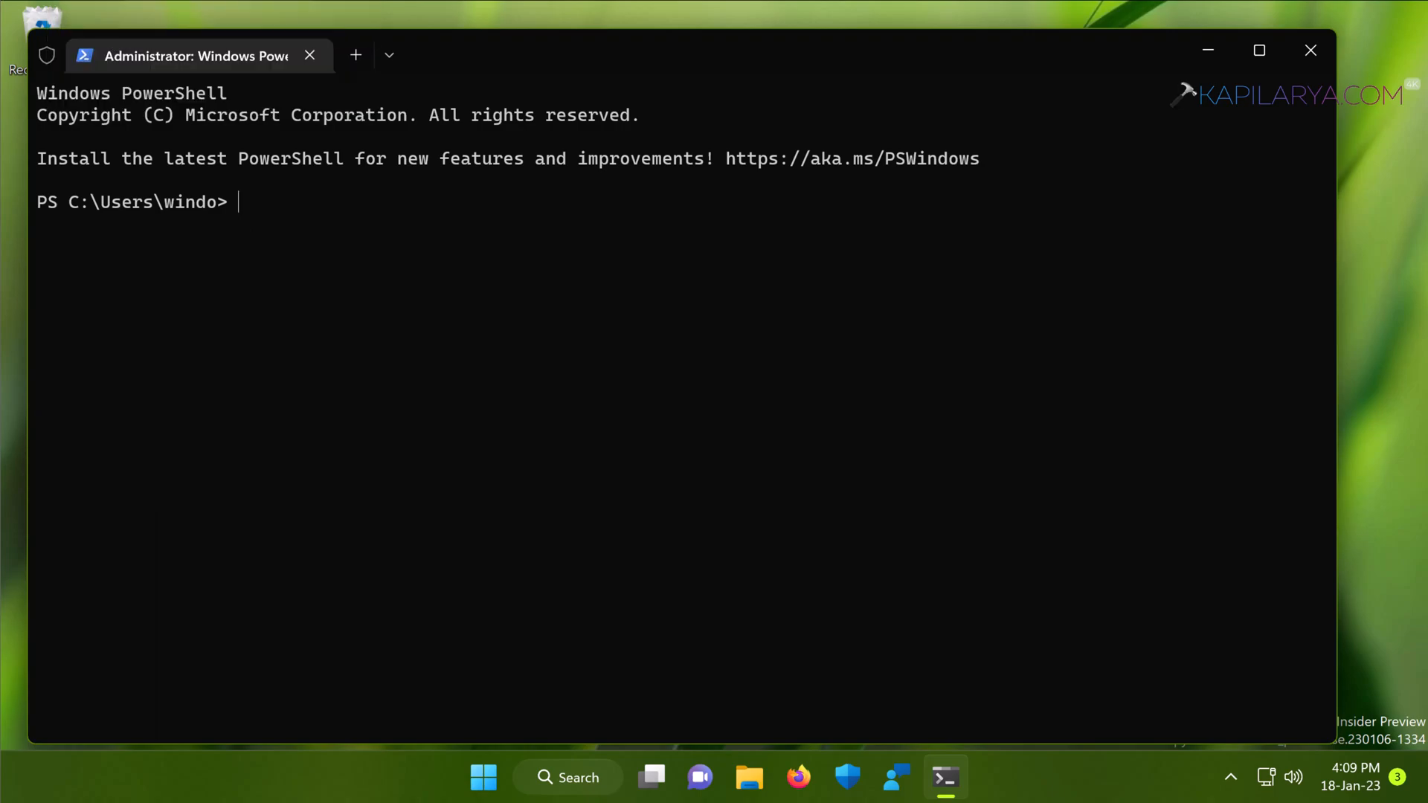
Run 'wmic useraccount get name,sid' and select the KA account's SID to copy
{"action": "type", "text": "wmic useraccount get name,sid"}
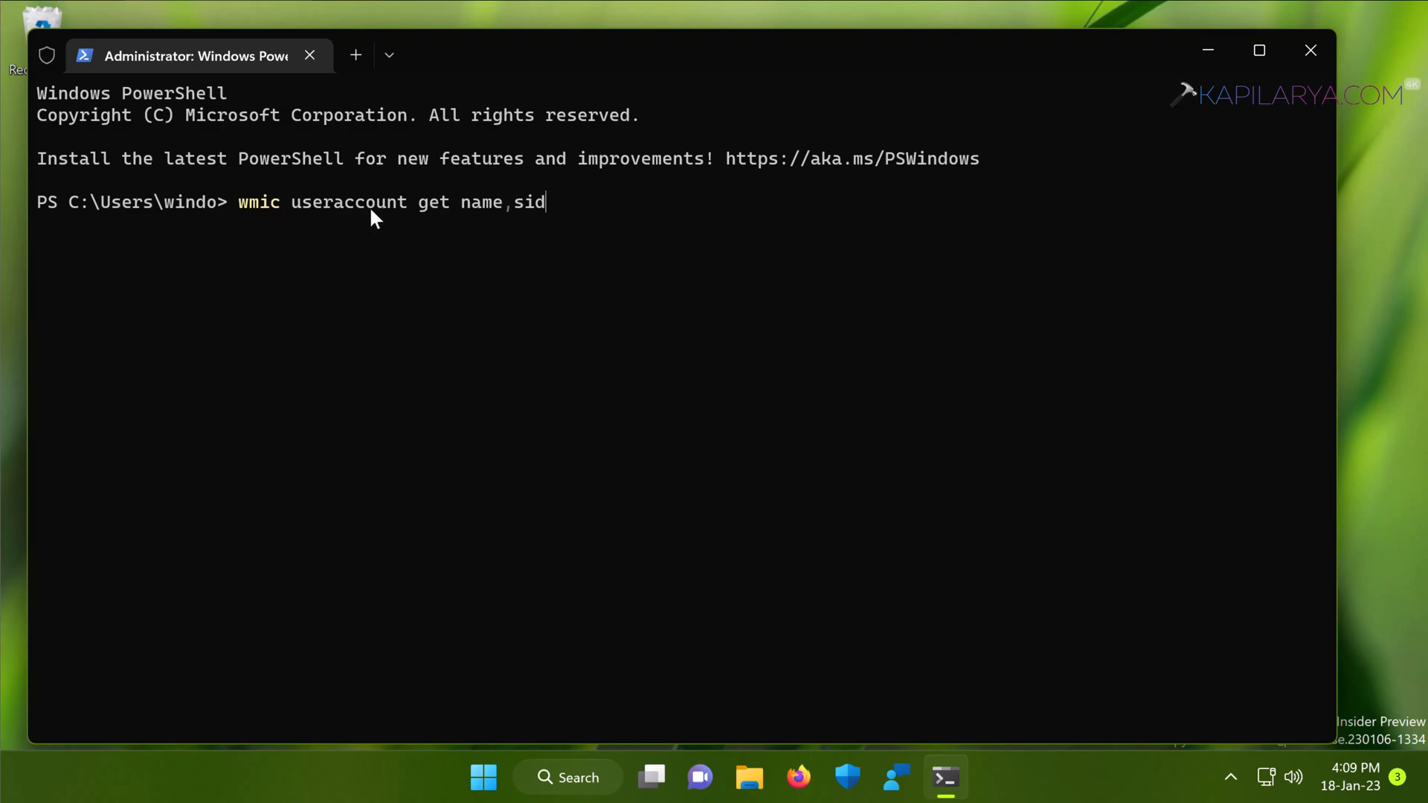
{"action": "mouse_move", "coordinate": [557, 219]}
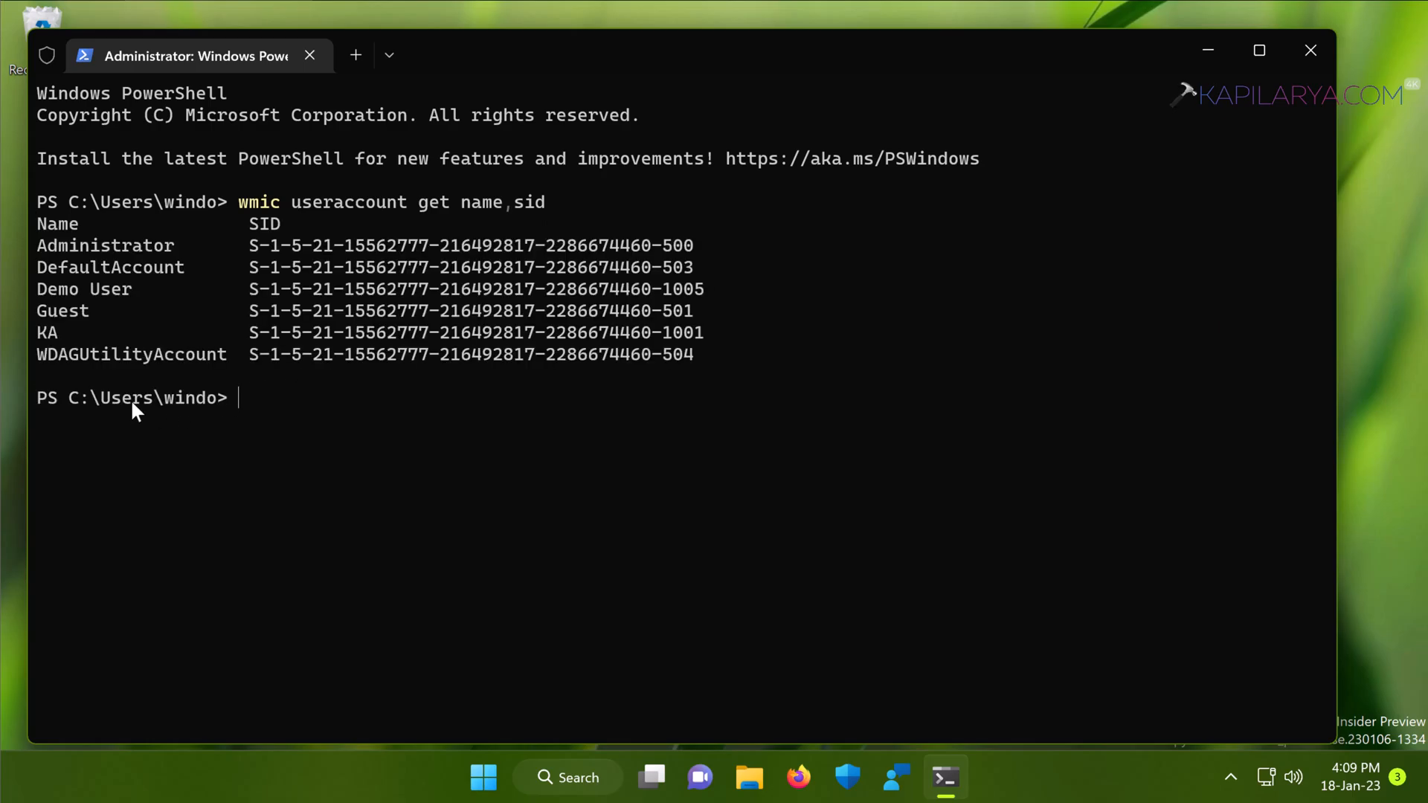
{"action": "mouse_move", "coordinate": [260, 345]}
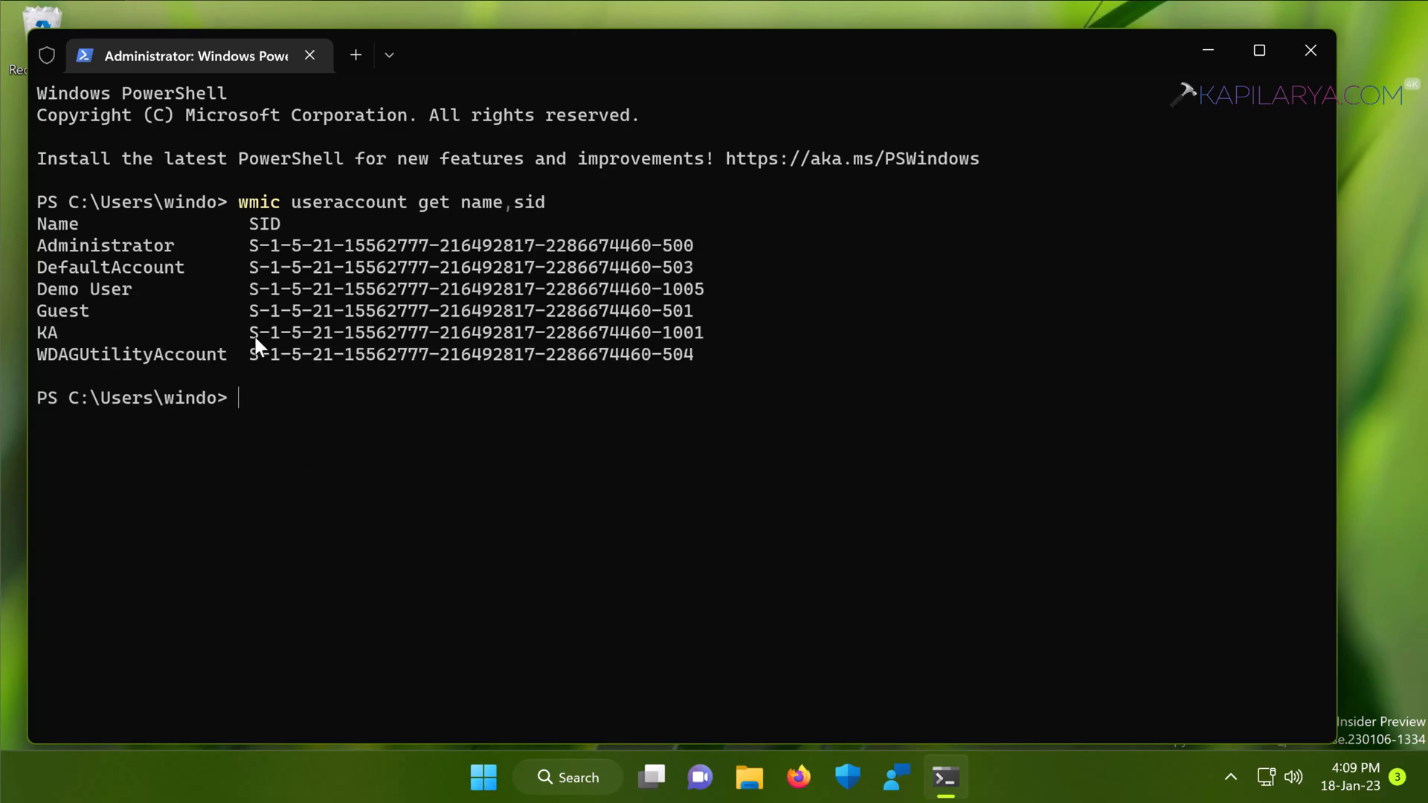
{"action": "double_click", "coordinate": [258, 332]}
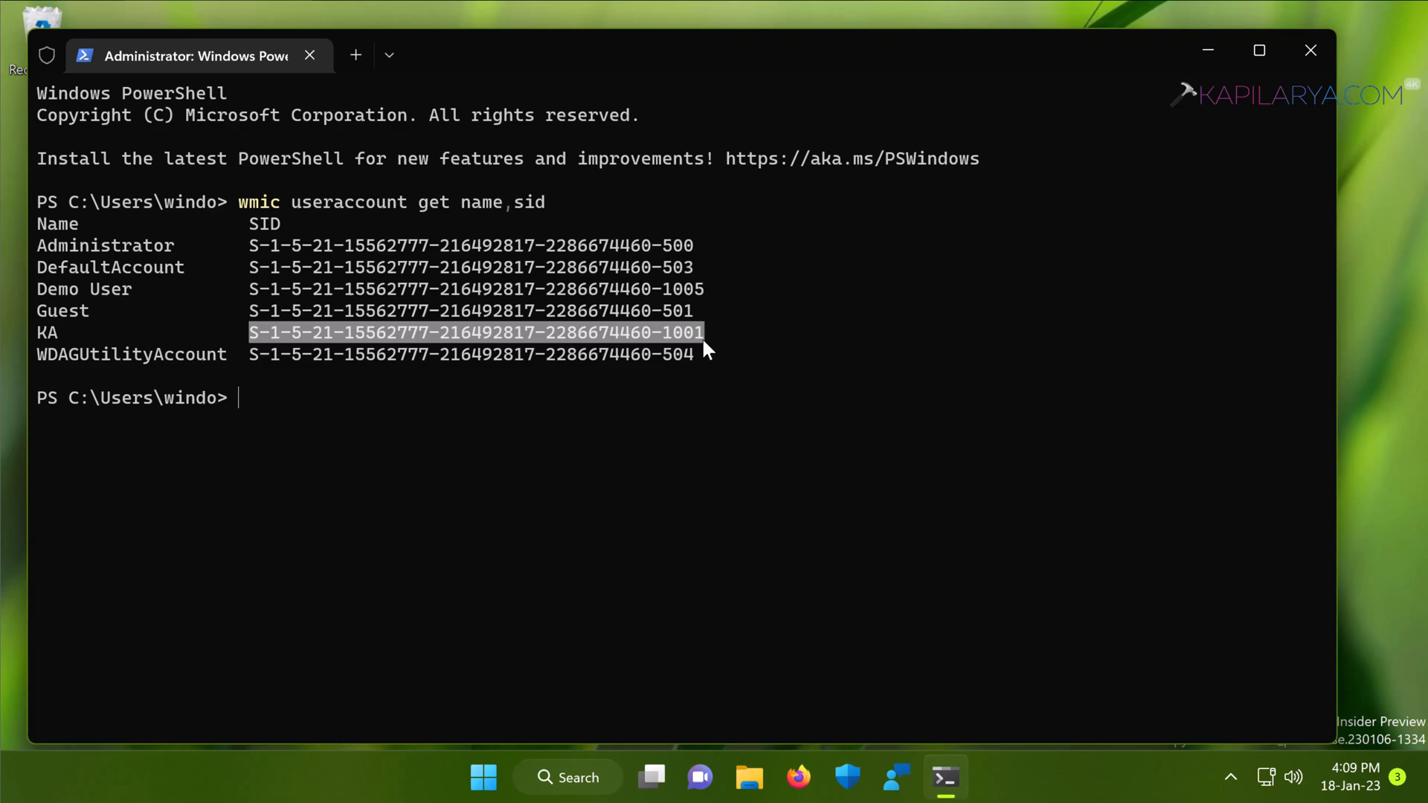
{"action": "mouse_move", "coordinate": [676, 353]}
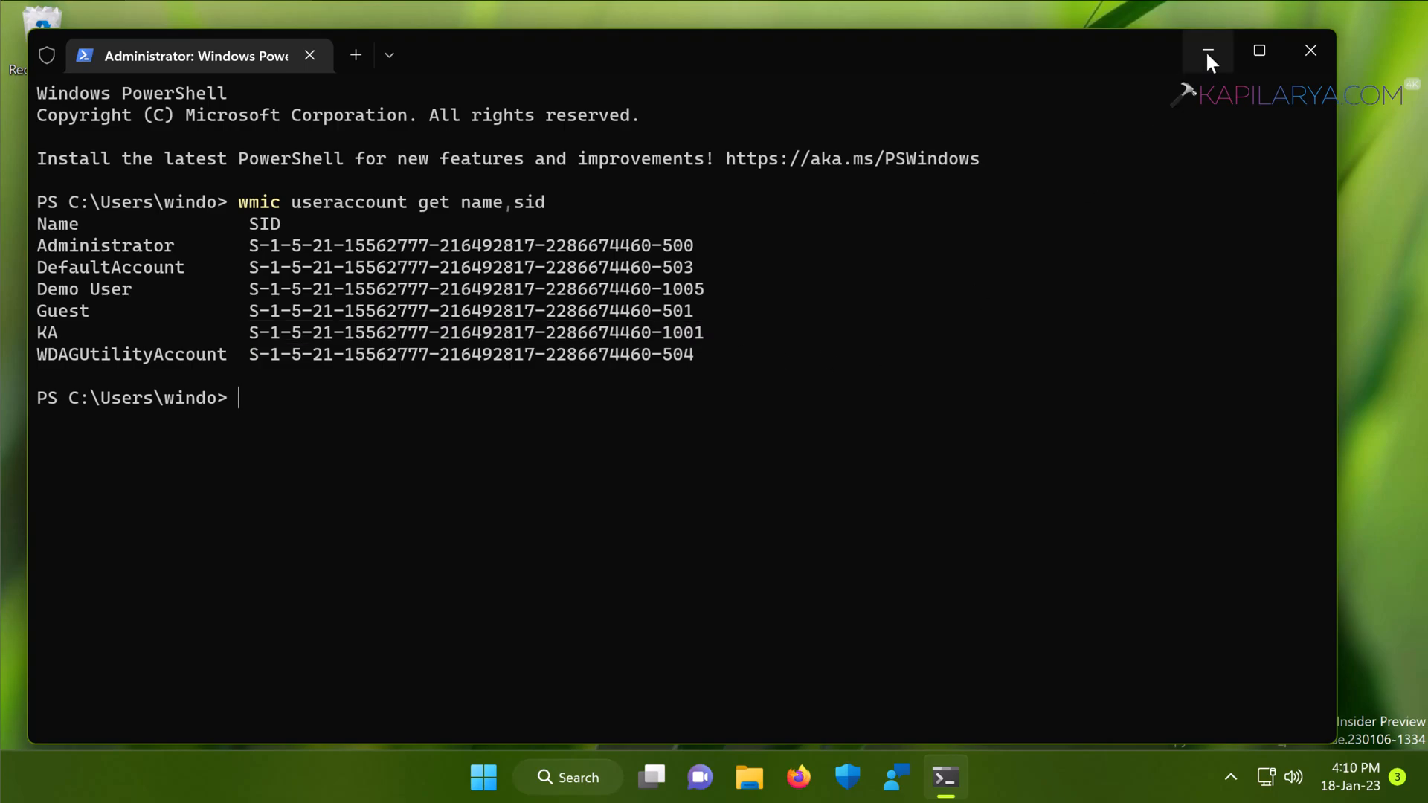
Minimize Terminal, run 'regedit' from Run and allow it through UAC
{"action": "left_click", "coordinate": [1208, 50]}
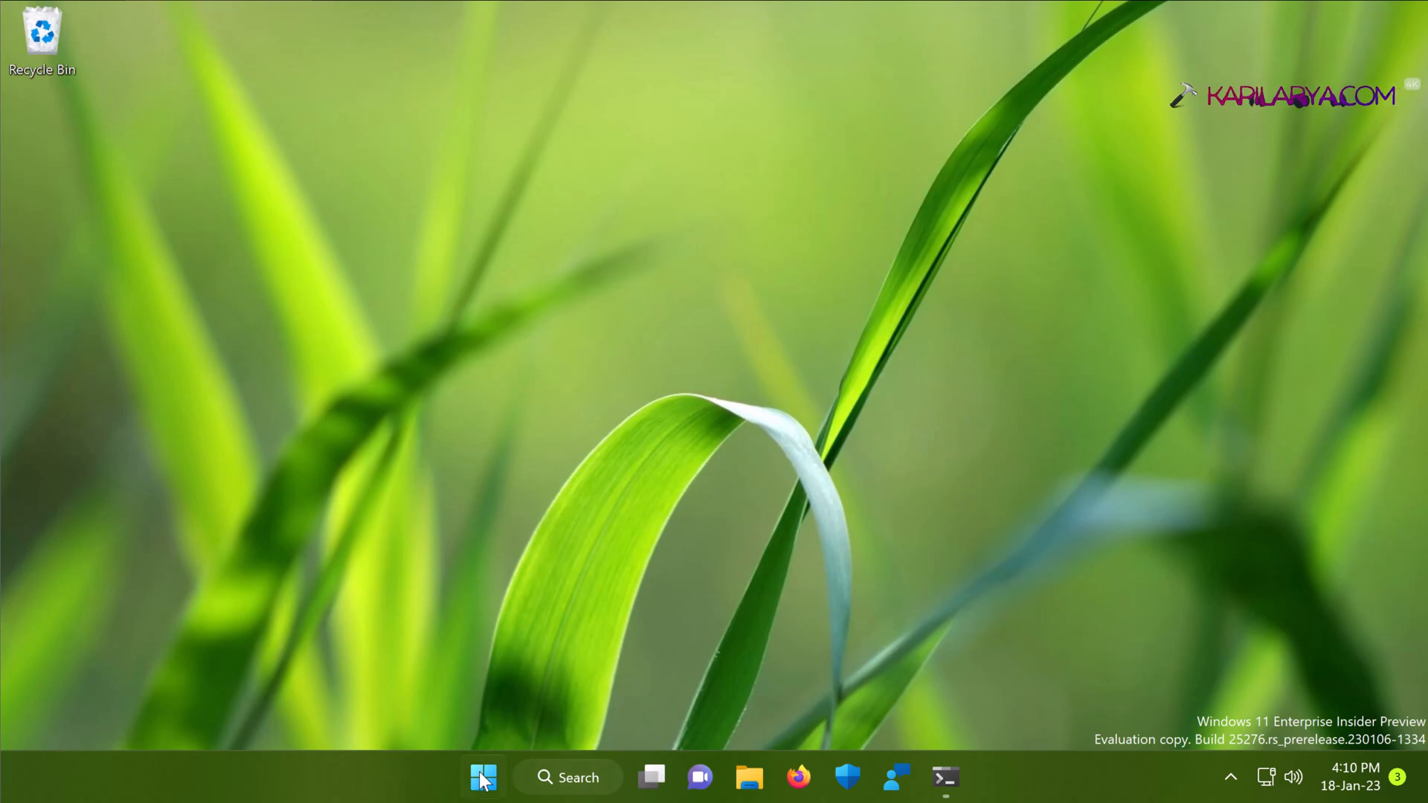
{"action": "right_click", "coordinate": [482, 778]}
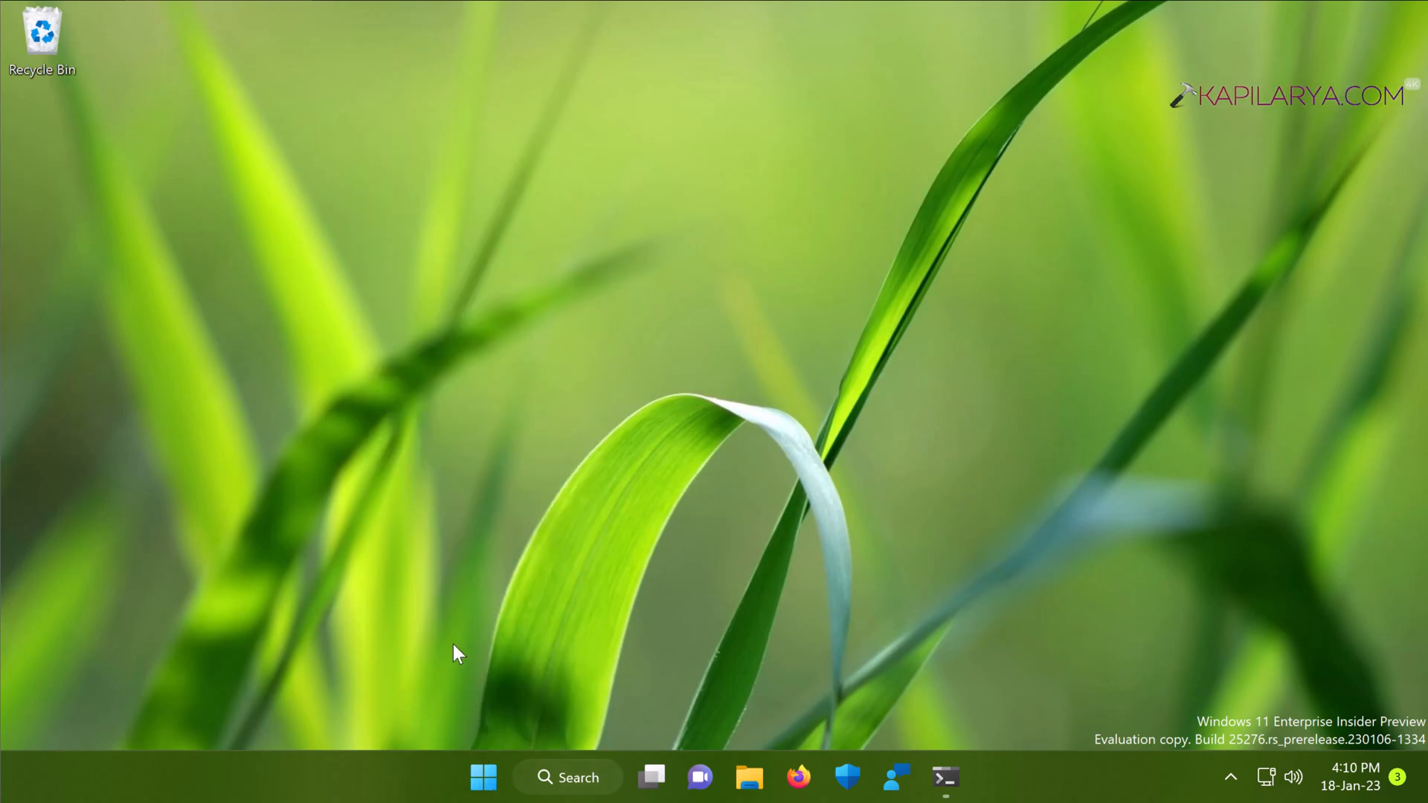
{"action": "type", "text": "regedit"}
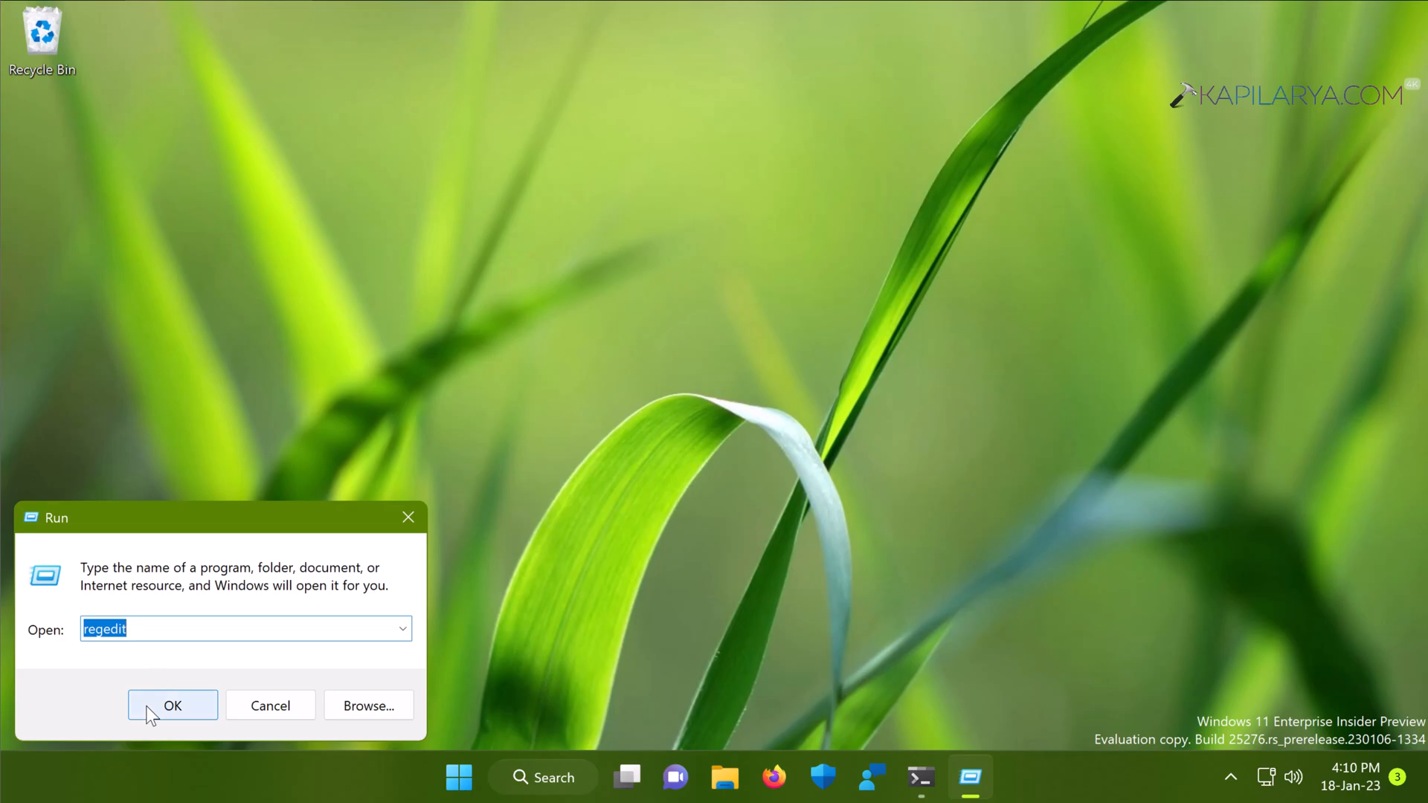
{"action": "left_click", "coordinate": [172, 705]}
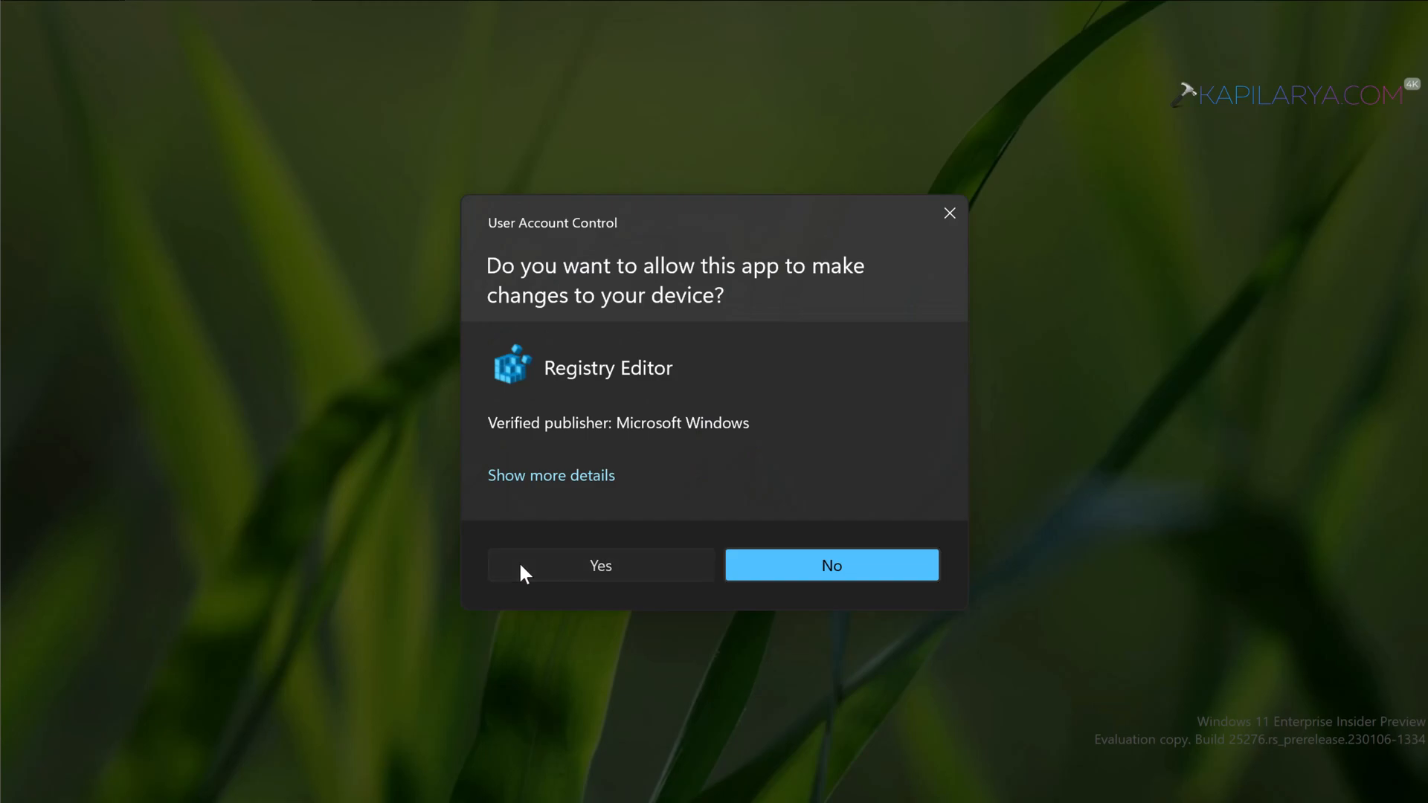
{"action": "left_click", "coordinate": [599, 565]}
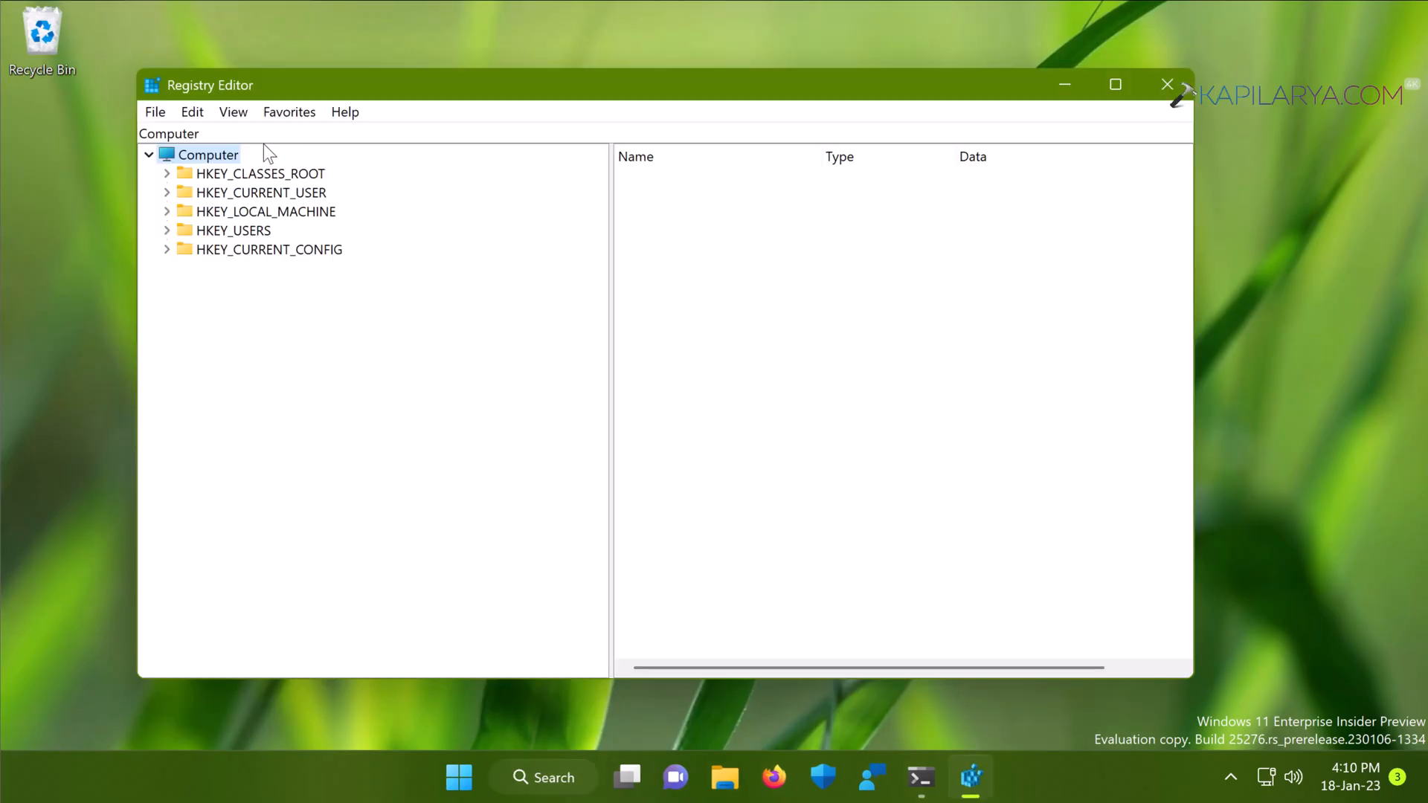
Navigate the address bar to HKLM\...\Authentication\LogonUI\UserTile
{"action": "left_click", "coordinate": [221, 133]}
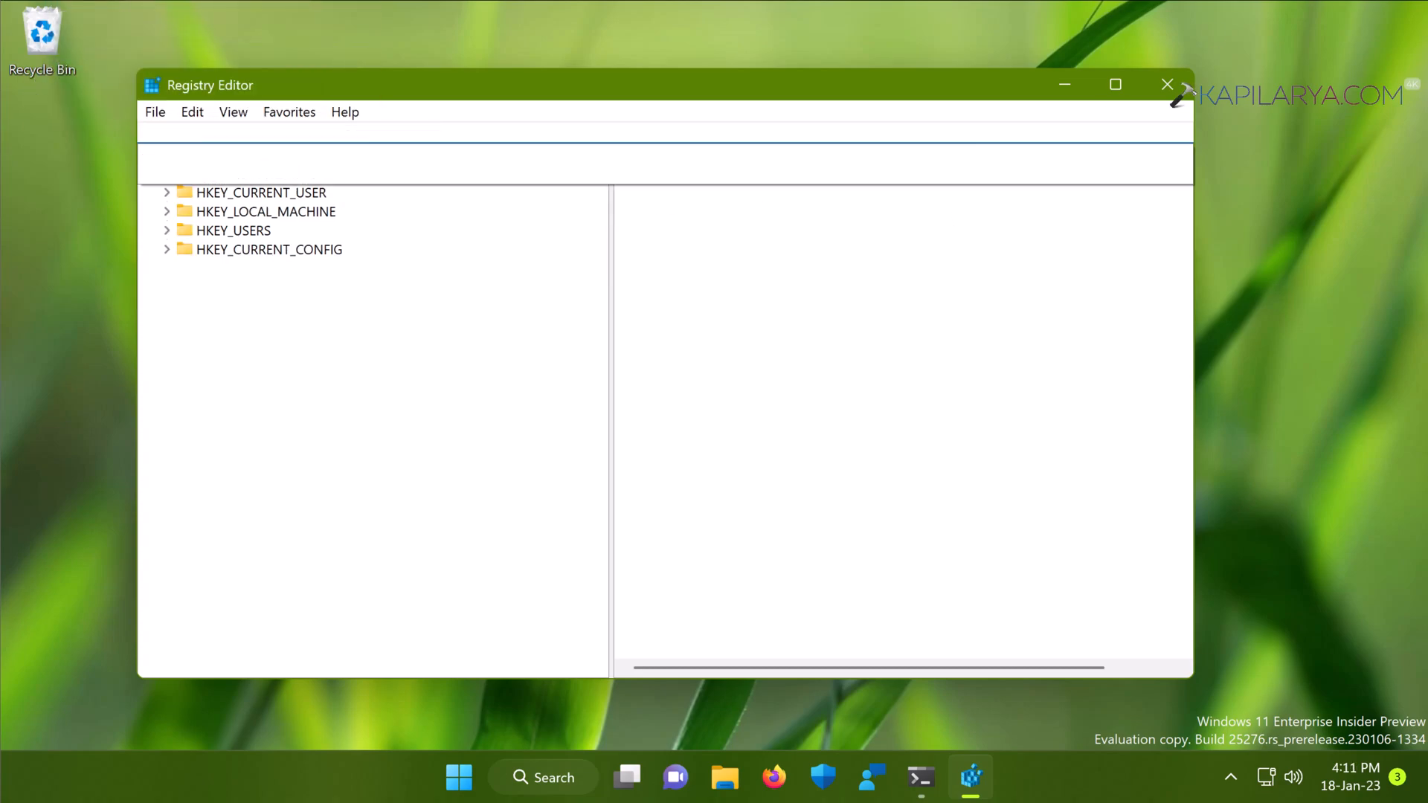
{"action": "type", "text": "Computer\\HKEY_LOCAL_MACHINE\\SOFTWARE\\Microsoft\\Windows\\CurrentVersion\\Authentication\\LogonUI\\UserTile"}
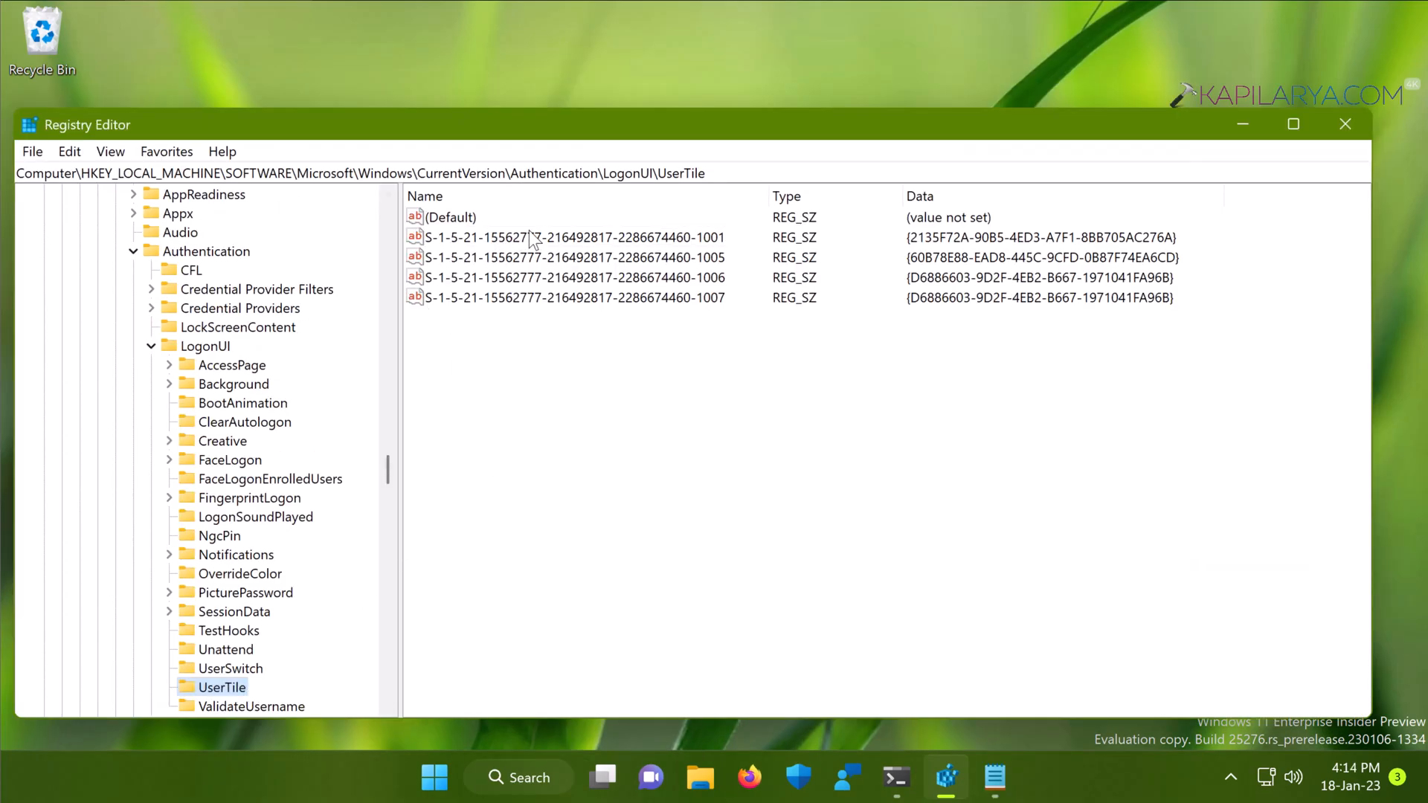
{"action": "mouse_move", "coordinate": [715, 239]}
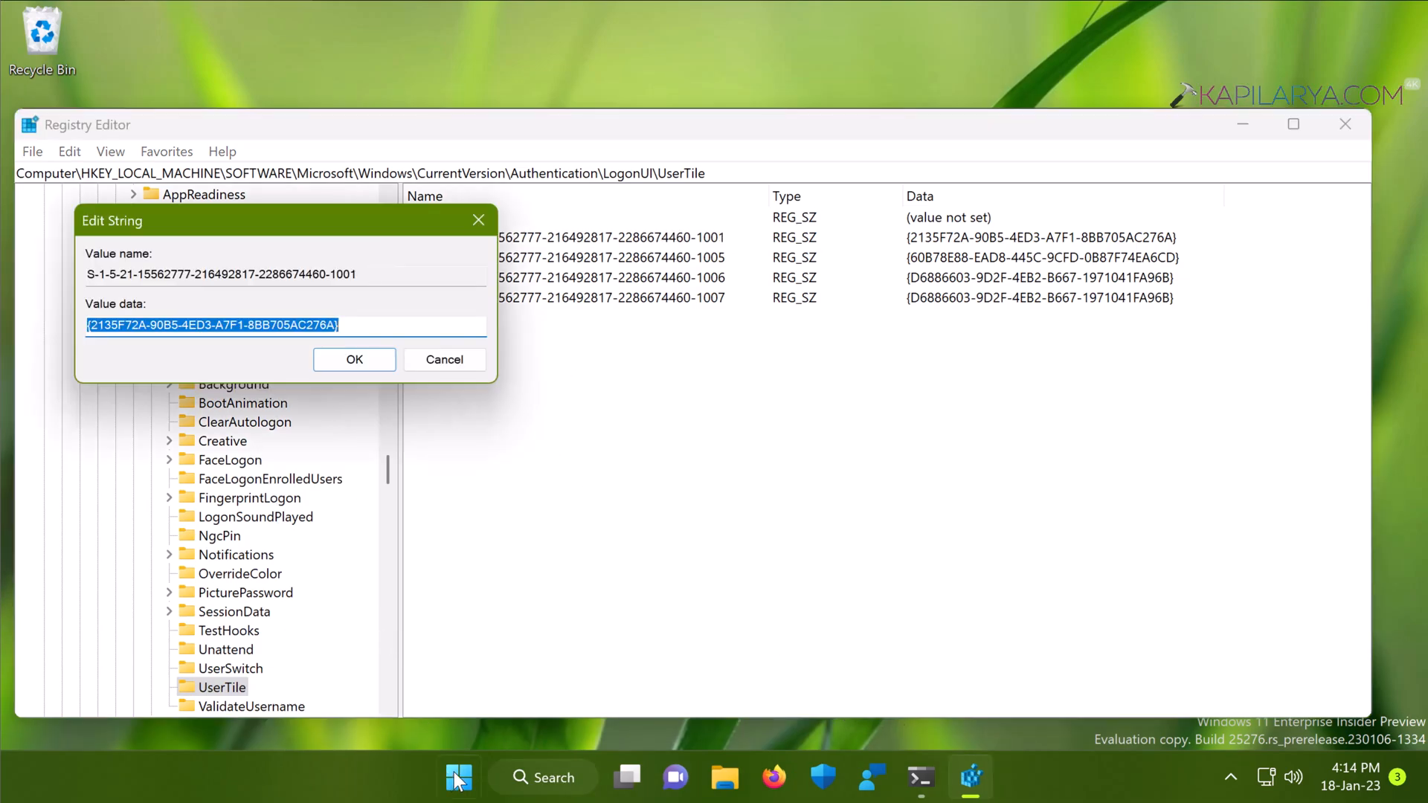
{"action": "mouse_move", "coordinate": [458, 777]}
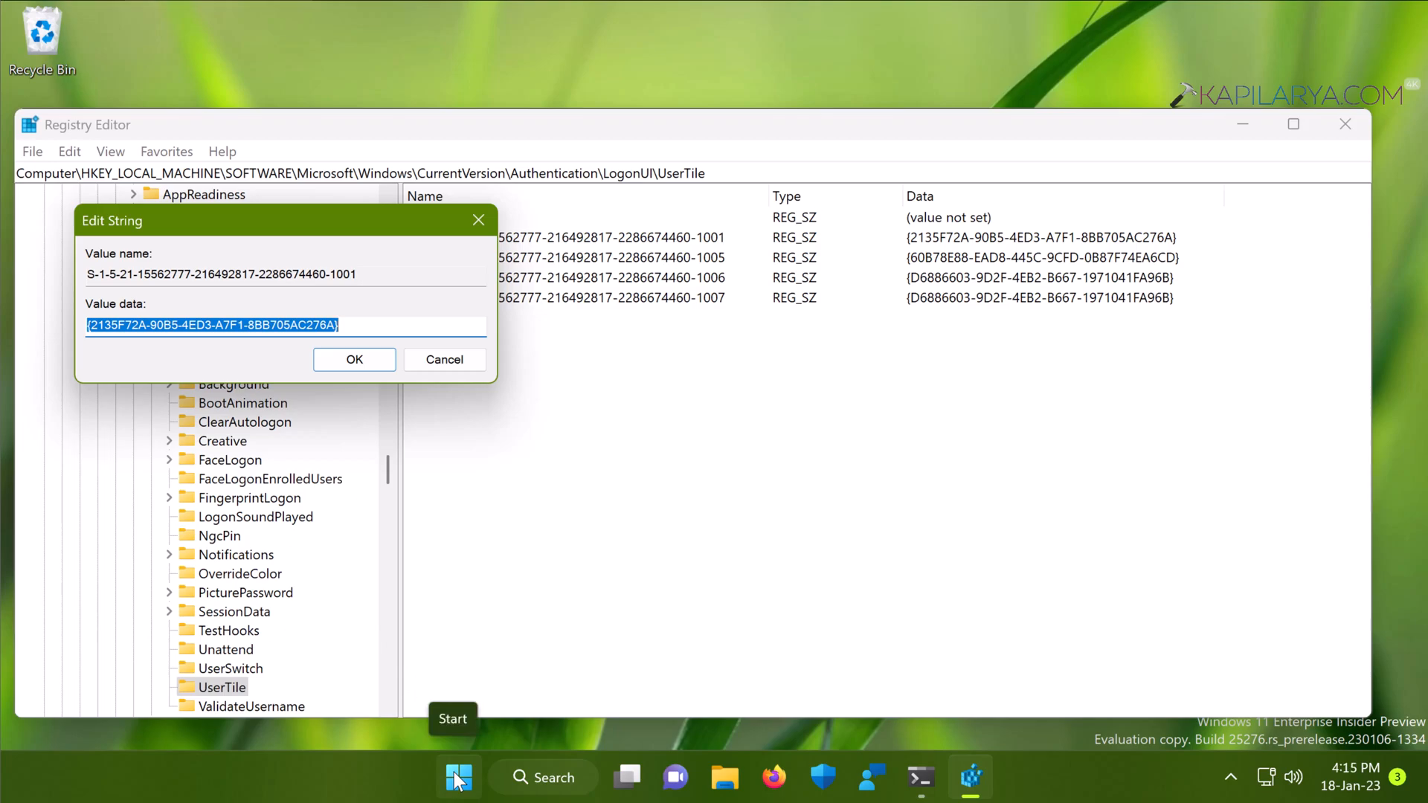
Launch a blank Notepad window through the Run dialog
{"action": "right_click", "coordinate": [458, 776]}
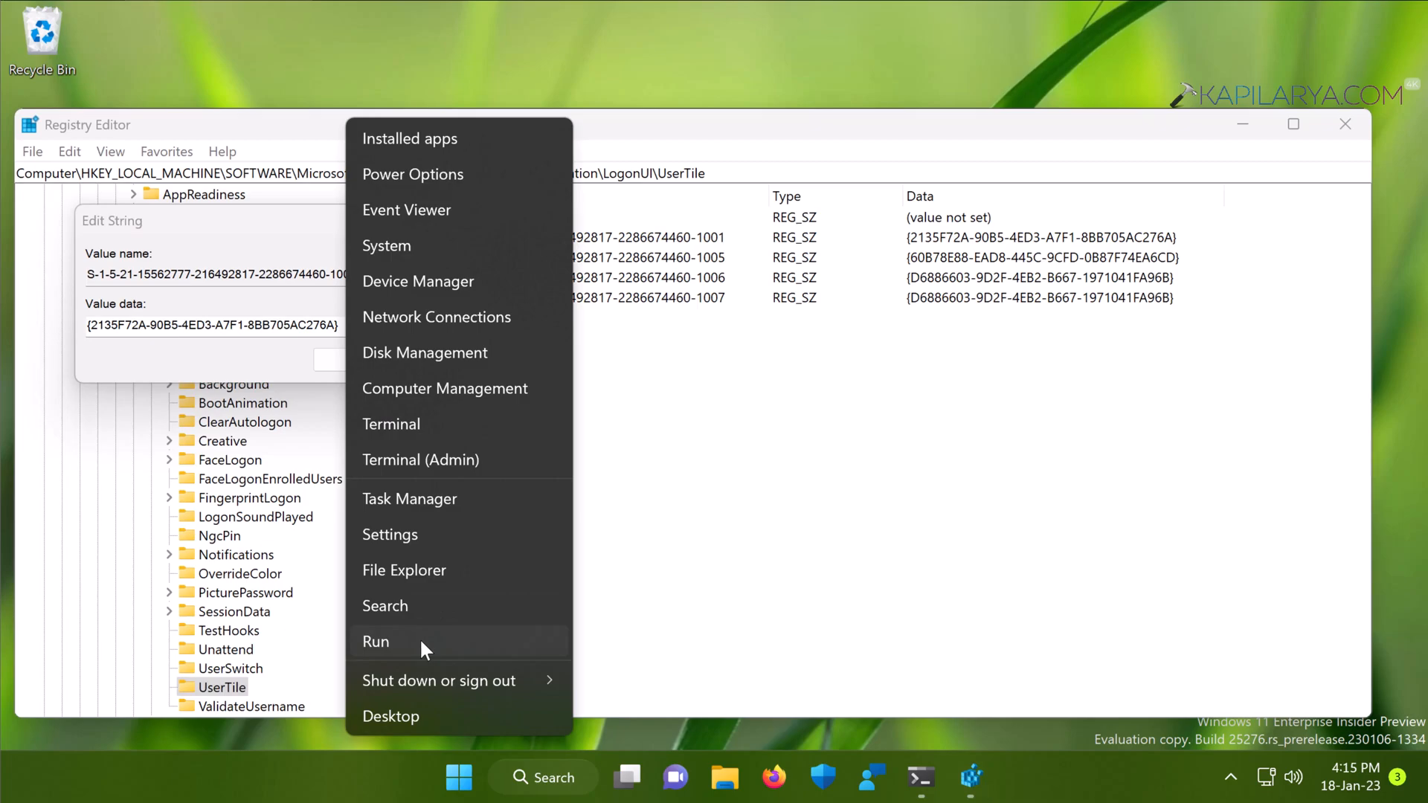
{"action": "left_click", "coordinate": [375, 641]}
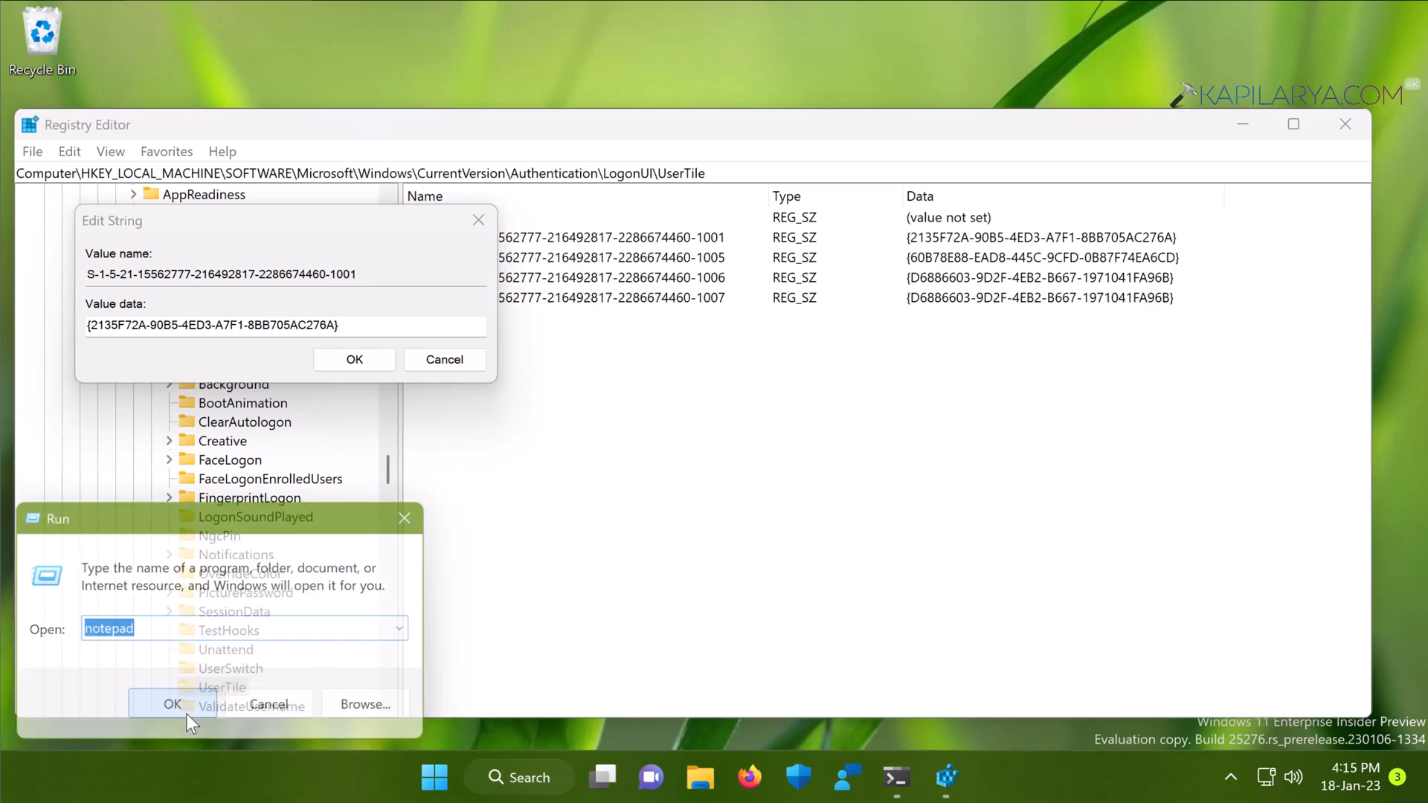
{"action": "left_click", "coordinate": [171, 704]}
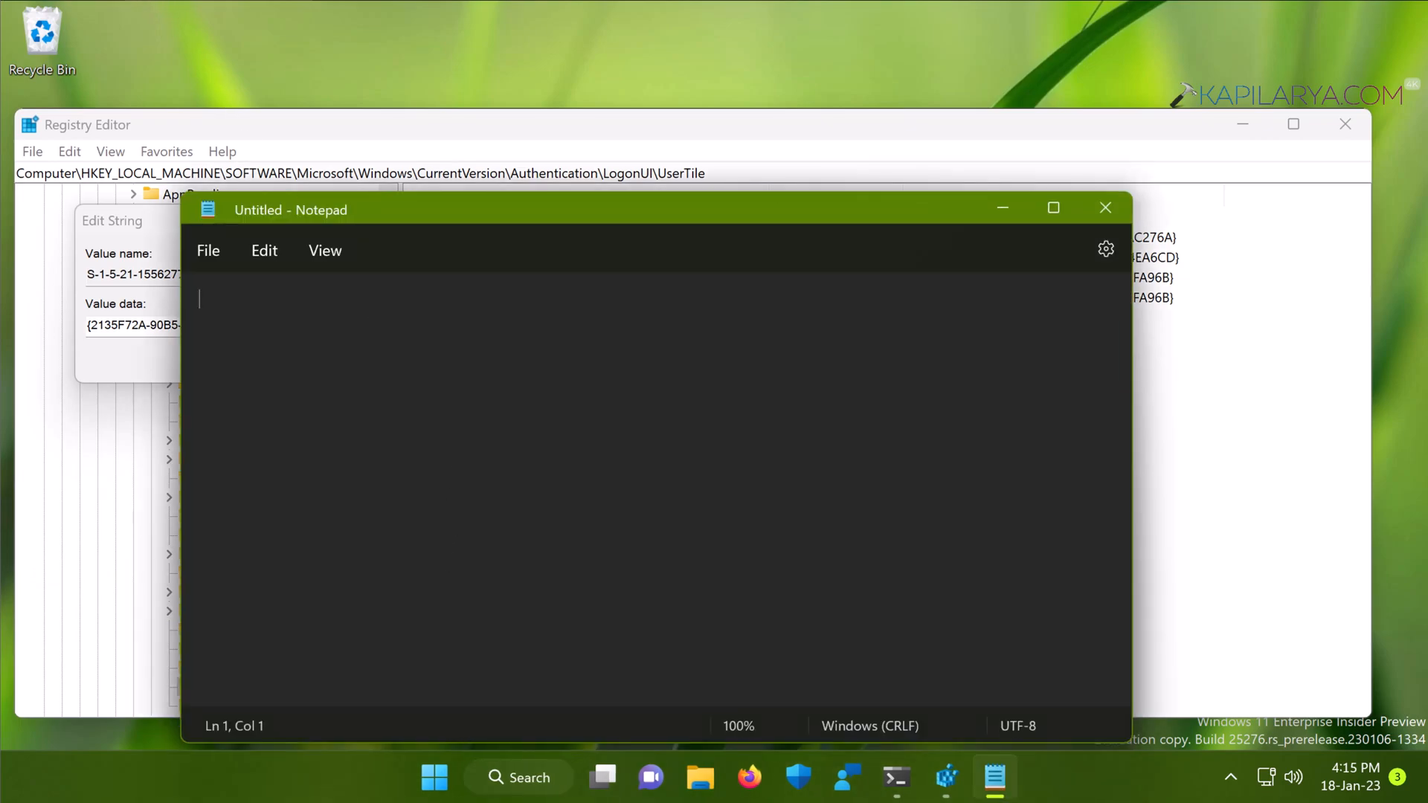
{"action": "mouse_move", "coordinate": [241, 405]}
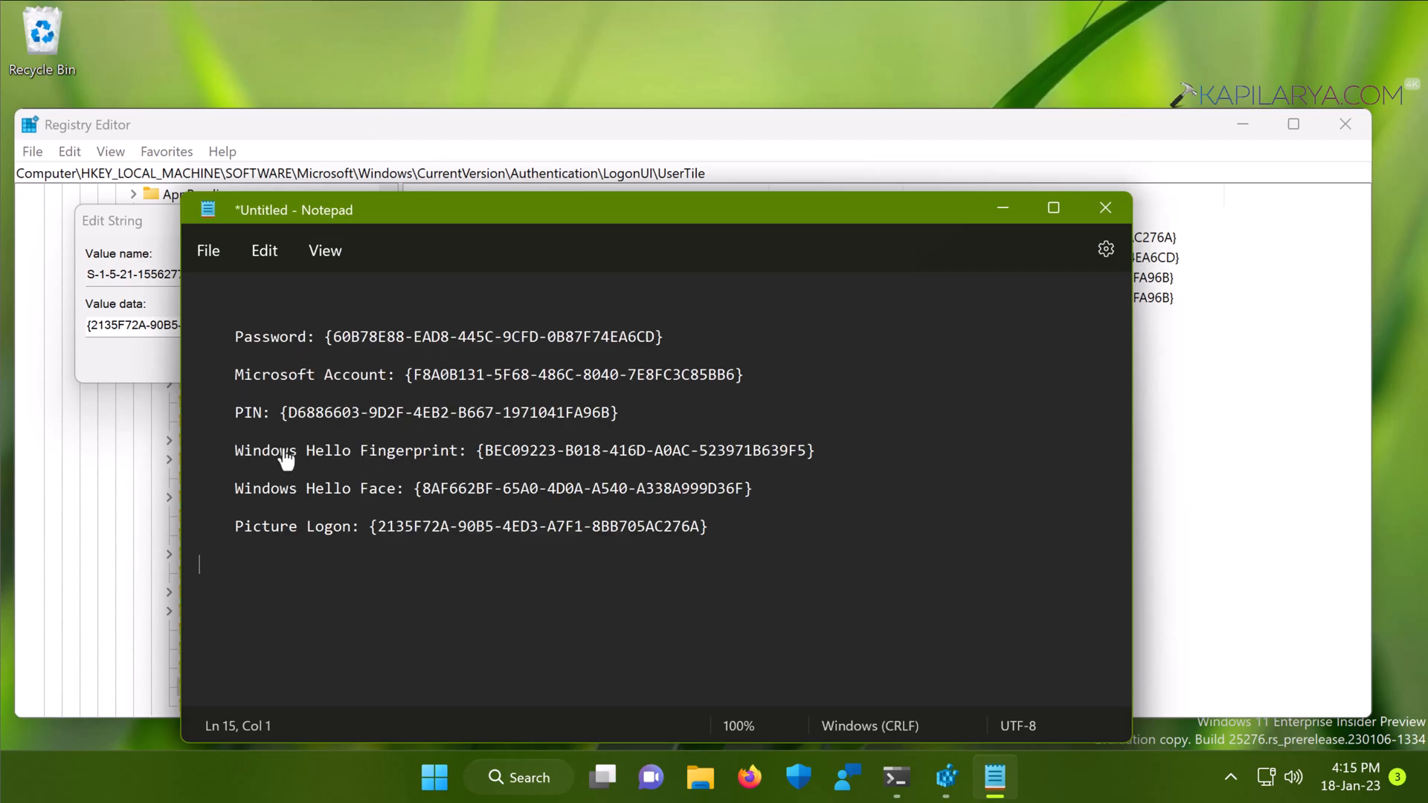
{"action": "mouse_move", "coordinate": [363, 581]}
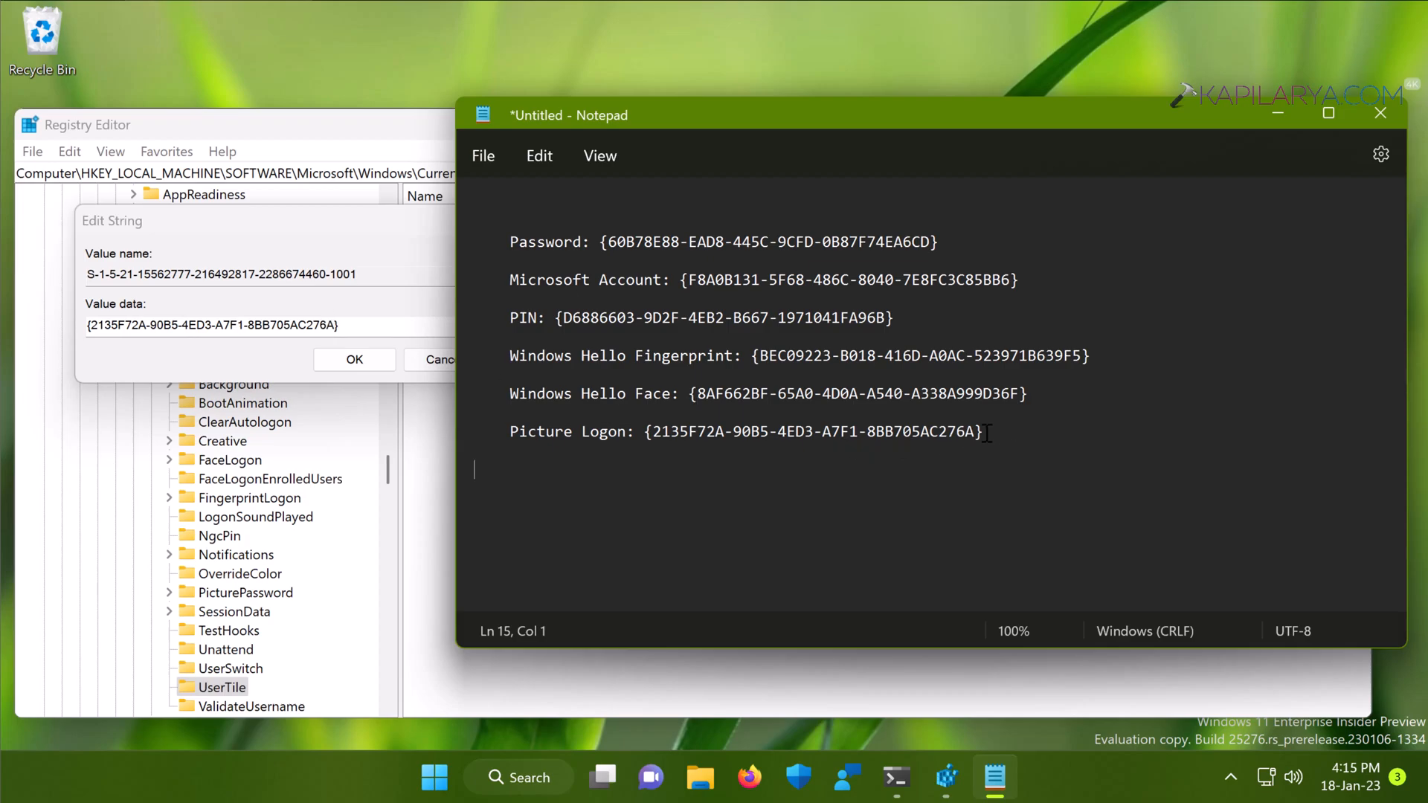
Select the Windows Hello Fingerprint GUID in the Notepad list and bring up its context menu
{"action": "triple_click", "coordinate": [729, 431]}
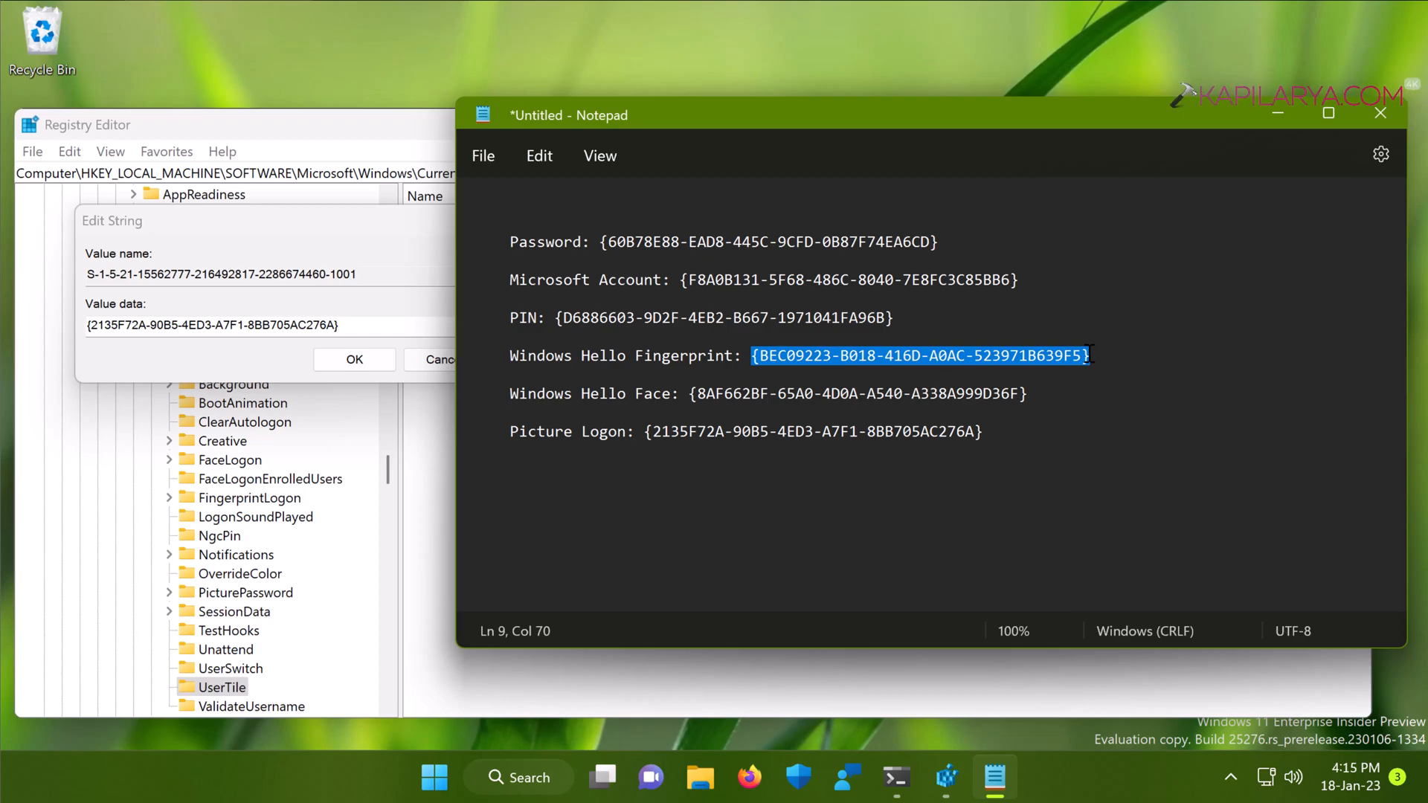
{"action": "mouse_move", "coordinate": [1066, 364]}
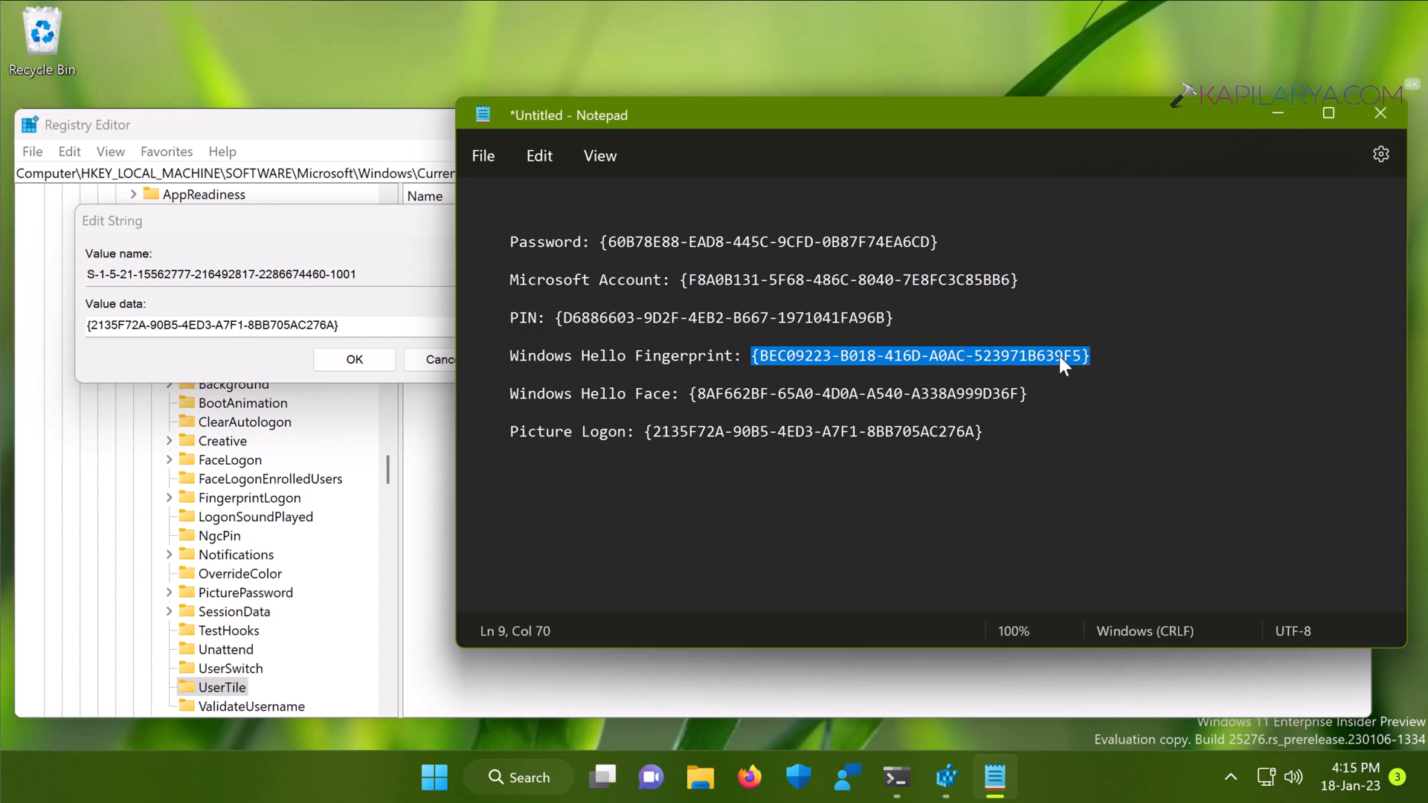
{"action": "right_click", "coordinate": [918, 356]}
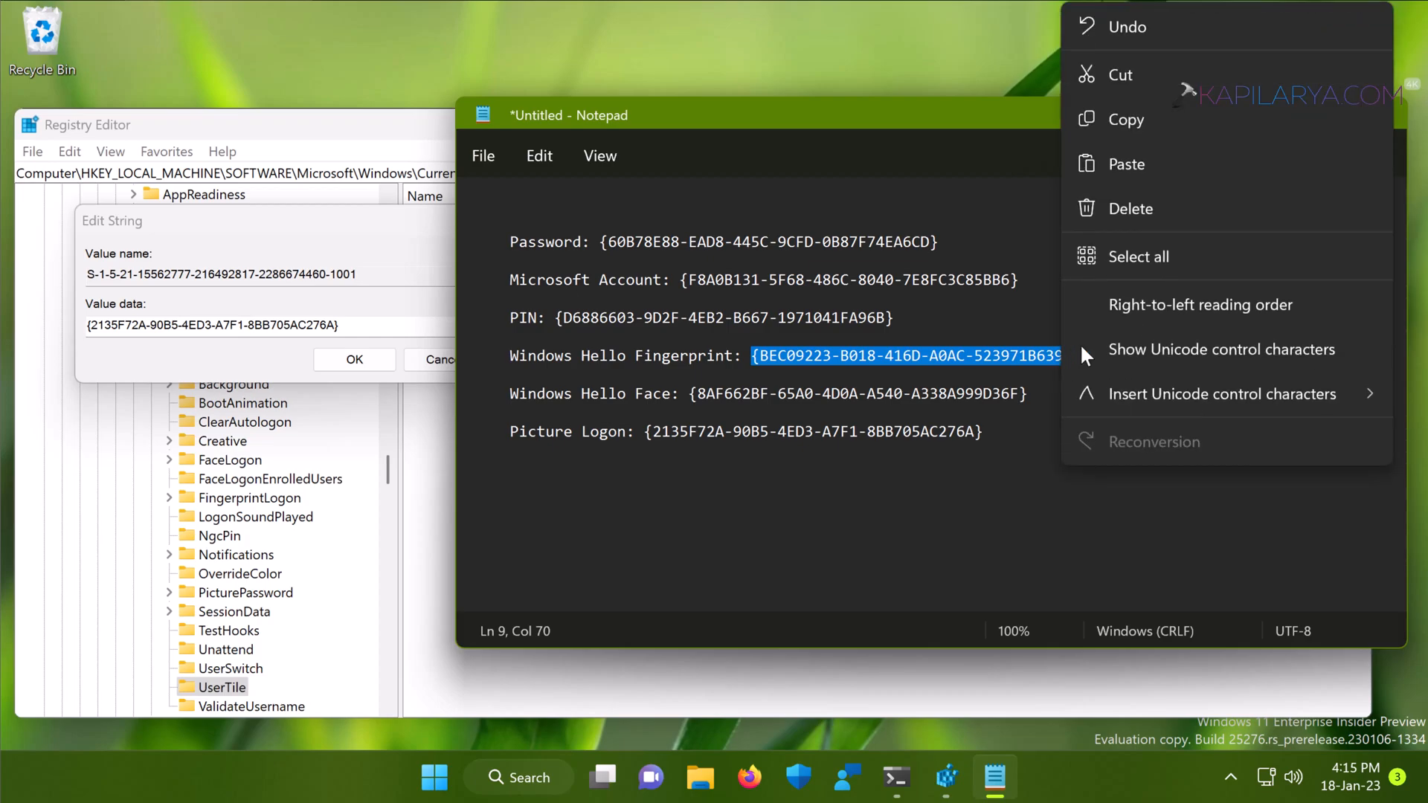
Copy the fingerprint GUID and paste it over the 1001 value data
{"action": "left_click", "coordinate": [1125, 120]}
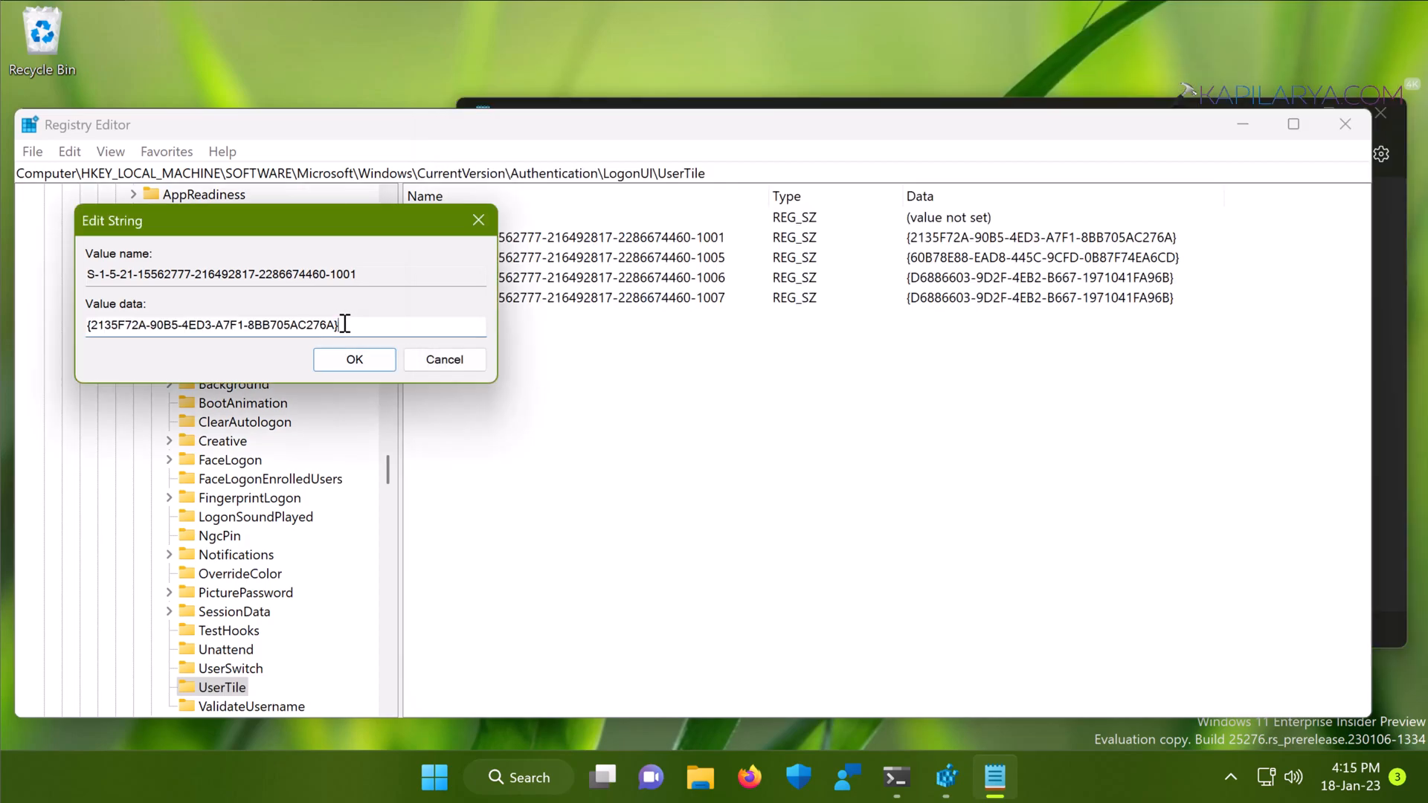
{"action": "triple_click", "coordinate": [213, 325]}
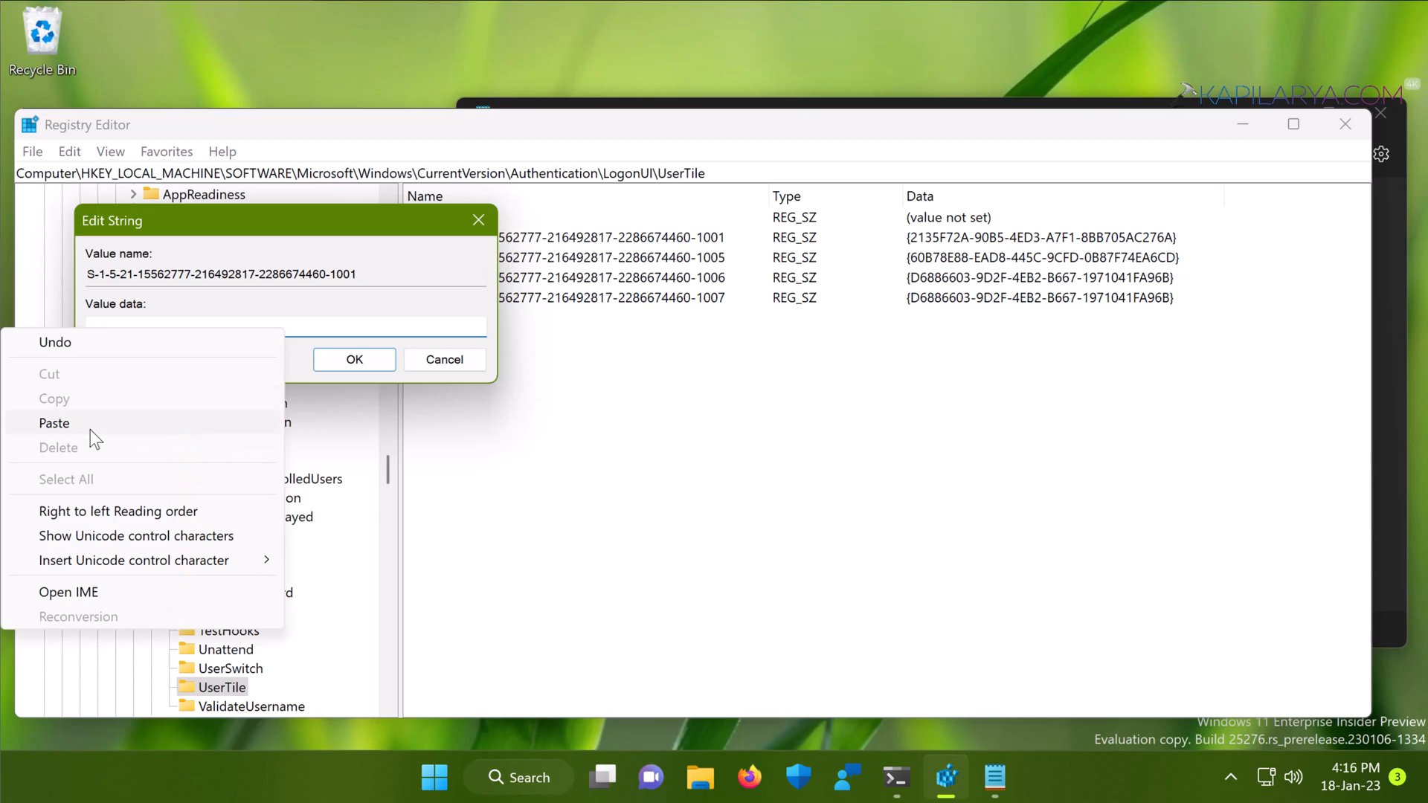
{"action": "left_click", "coordinate": [54, 422]}
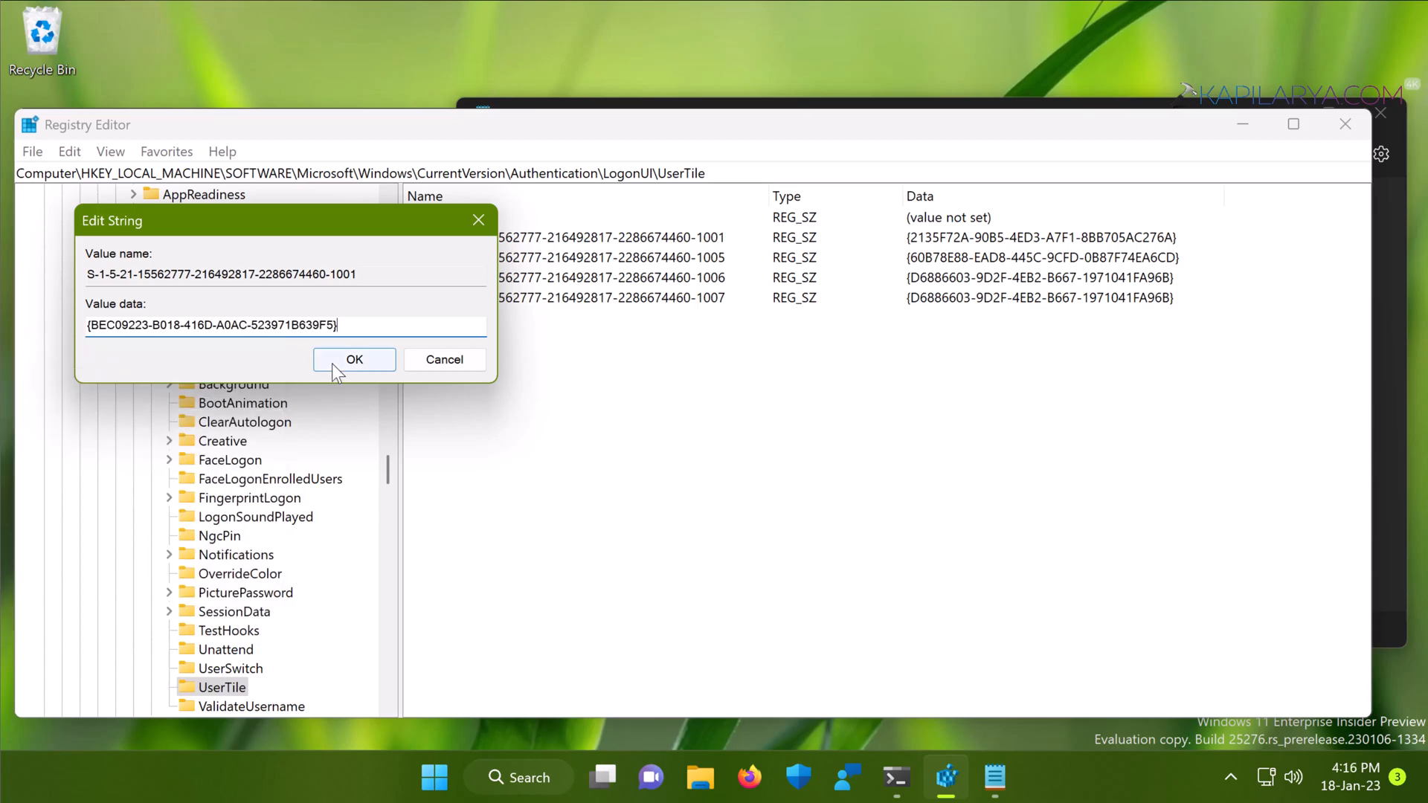
{"action": "left_click", "coordinate": [353, 358]}
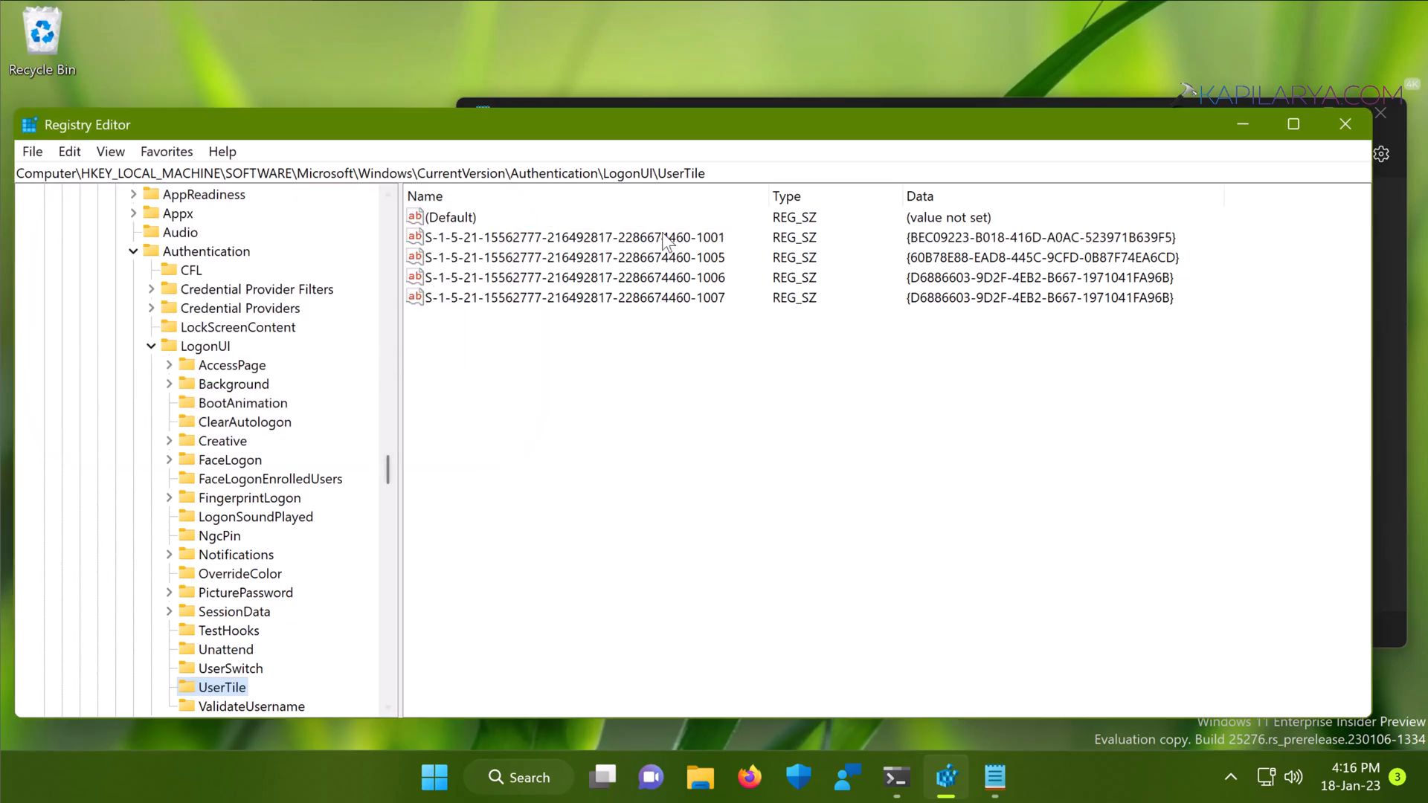
{"action": "mouse_move", "coordinate": [859, 248]}
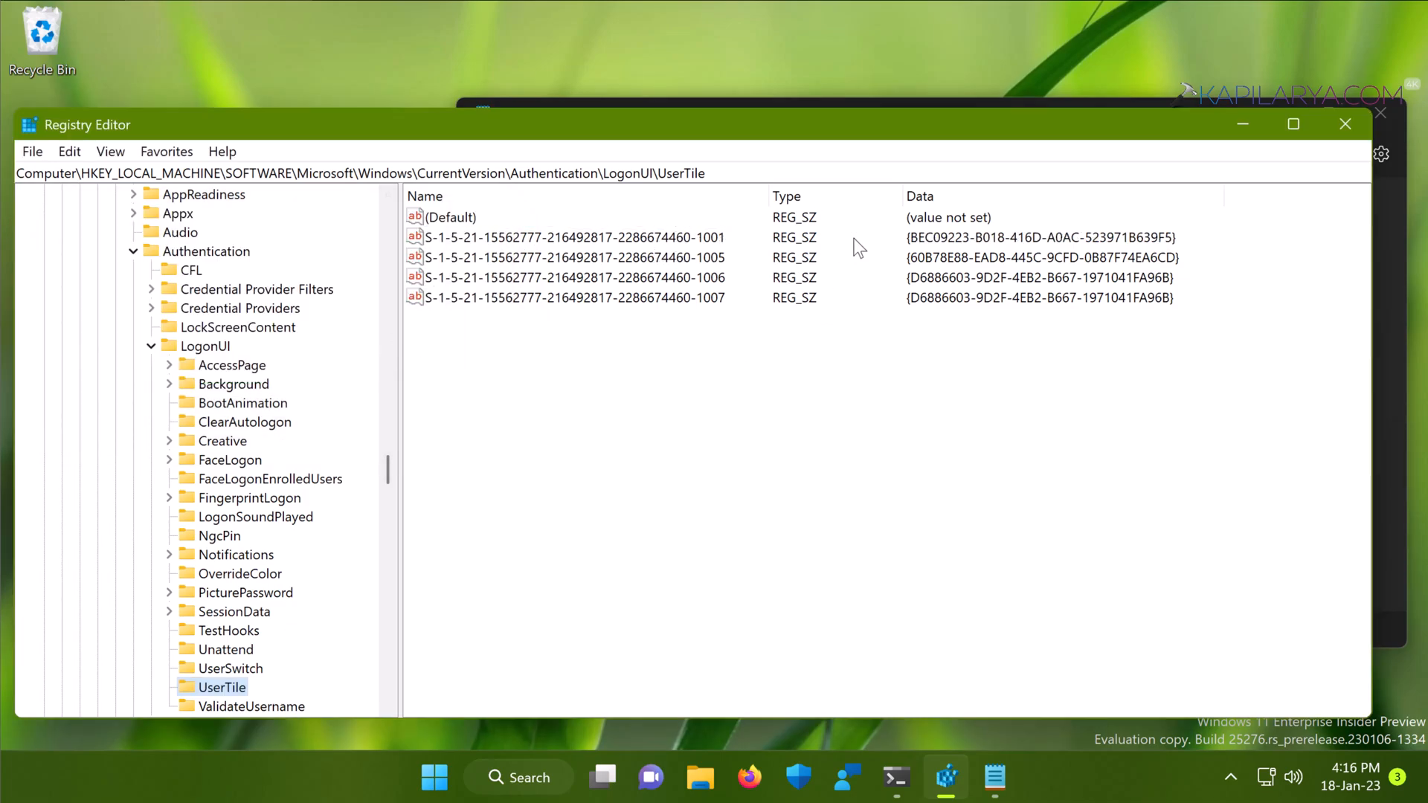
{"action": "mouse_move", "coordinate": [1044, 305]}
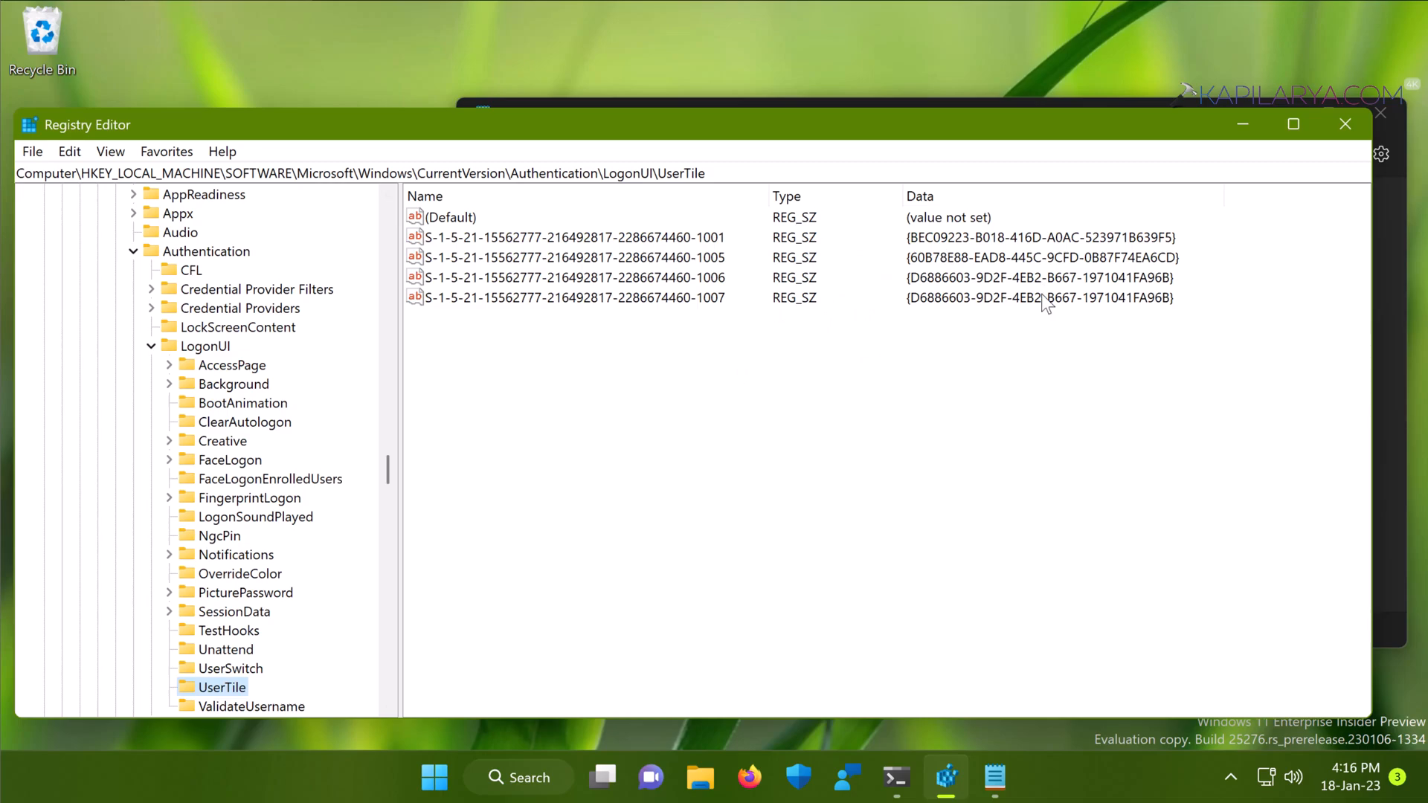
{"action": "mouse_move", "coordinate": [1346, 125]}
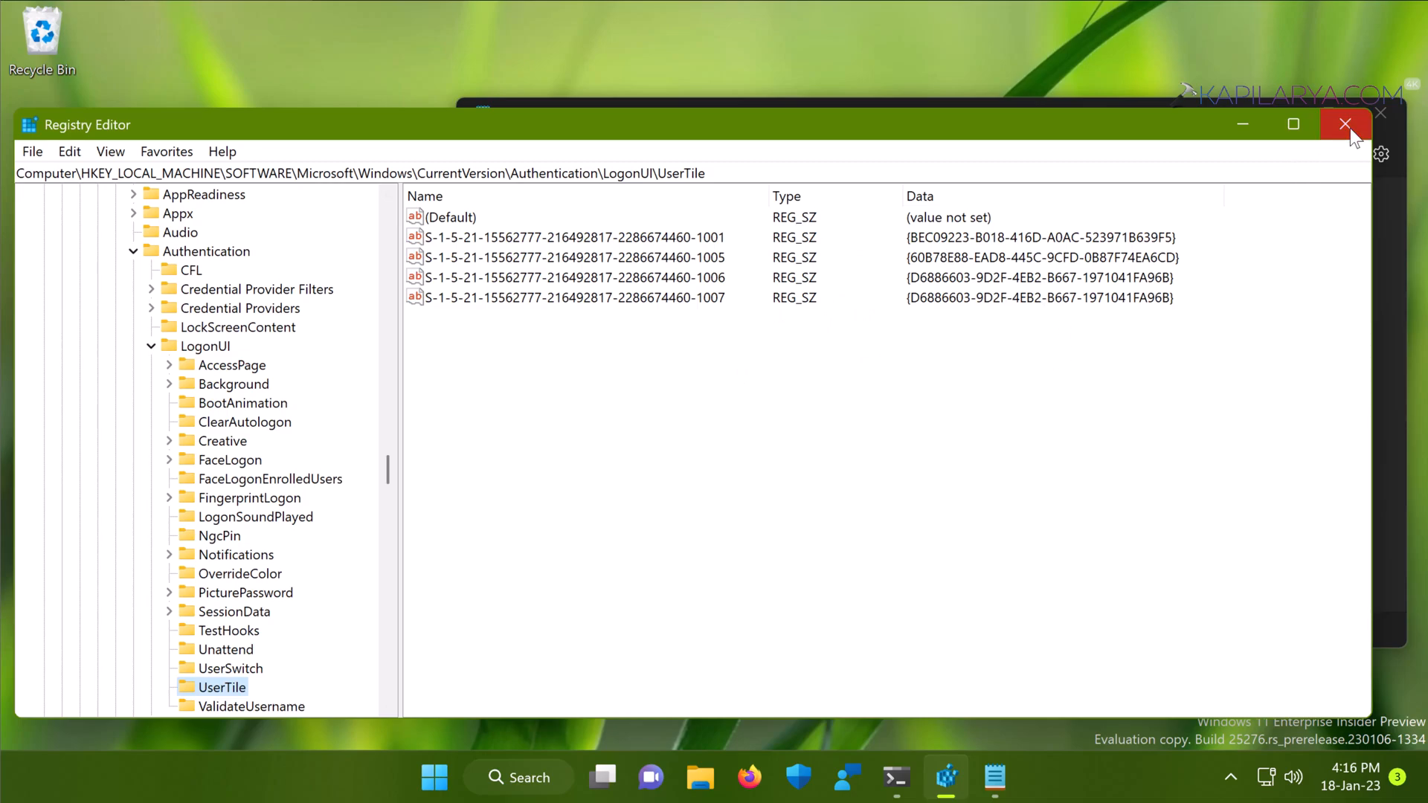
Close Registry Editor and close Notepad without saving
{"action": "left_click", "coordinate": [1346, 124]}
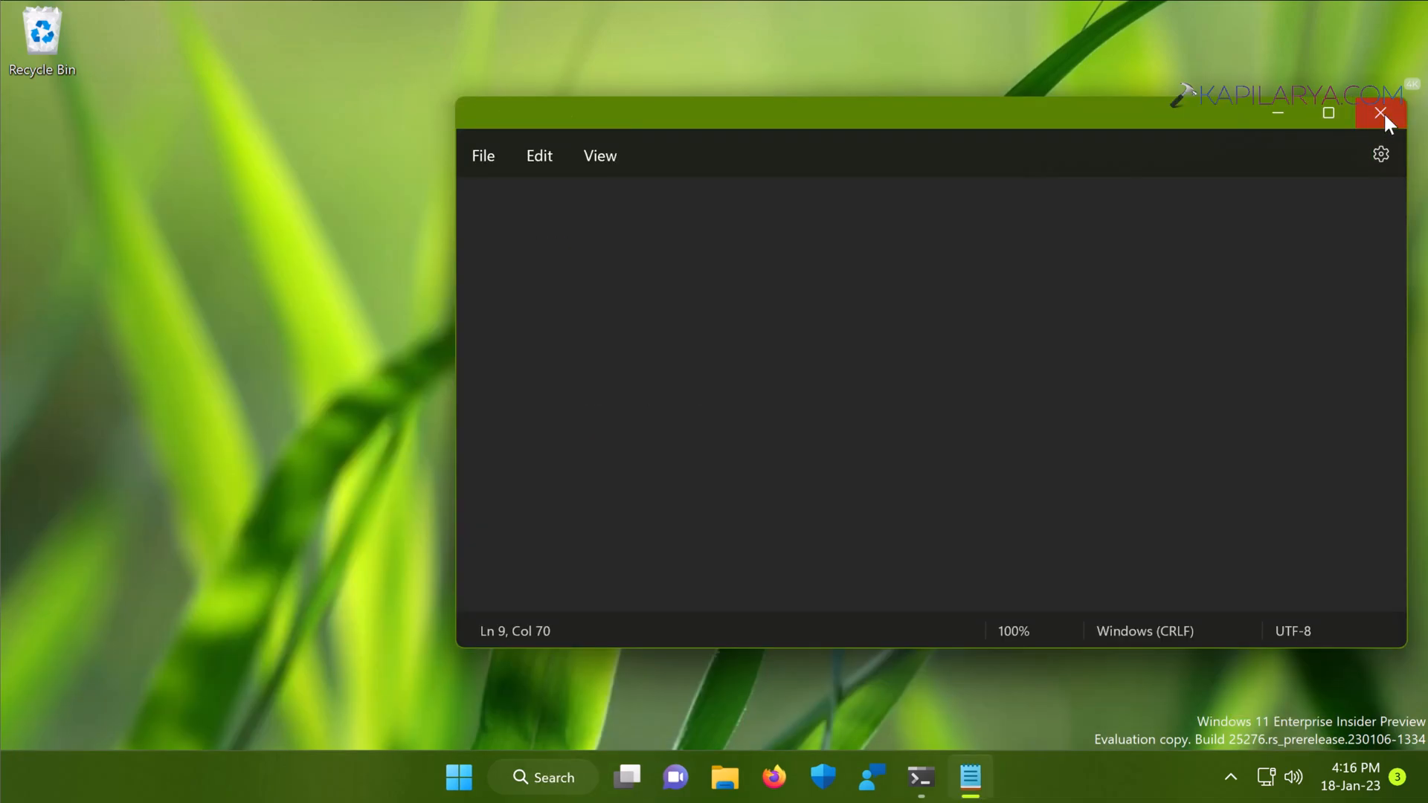
{"action": "left_click", "coordinate": [1381, 112]}
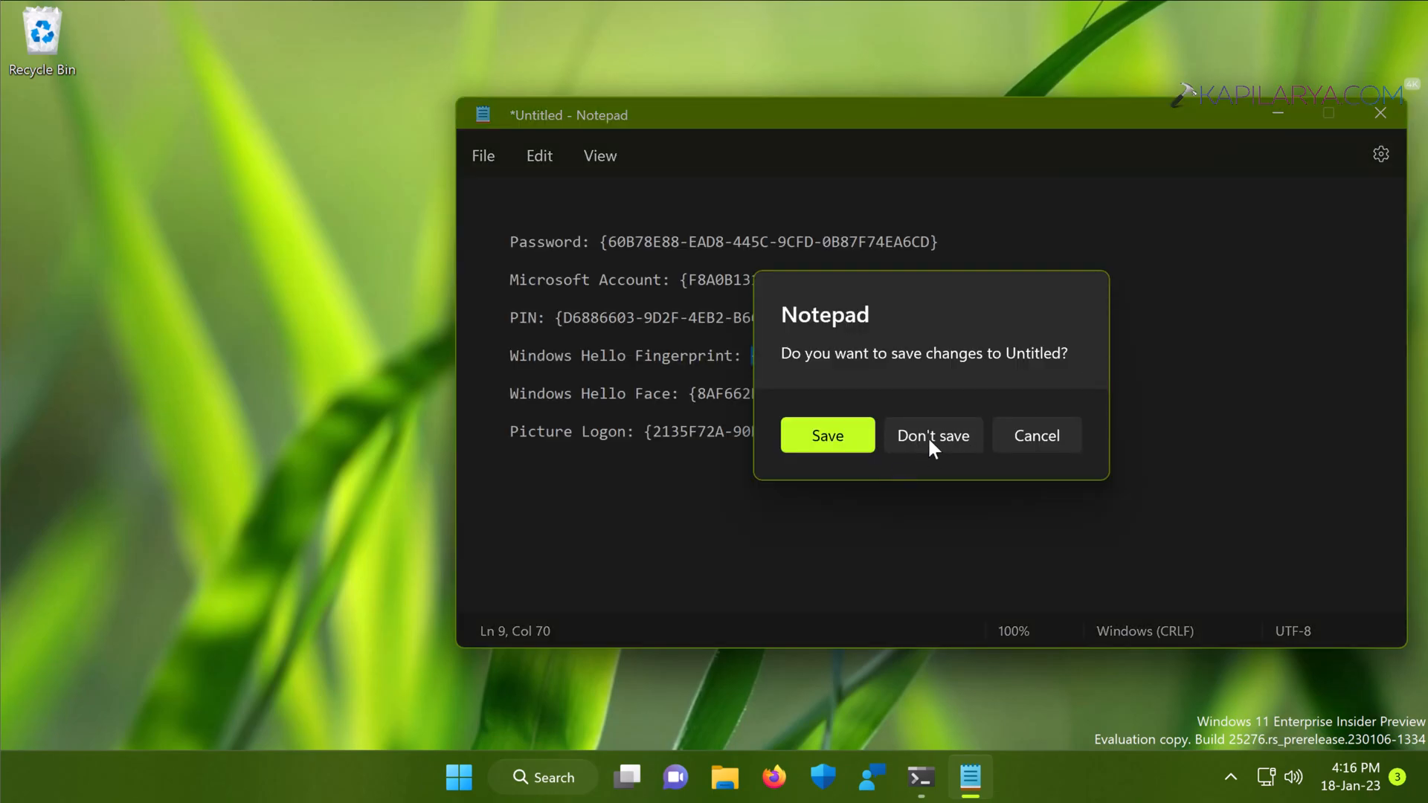
{"action": "left_click", "coordinate": [932, 435]}
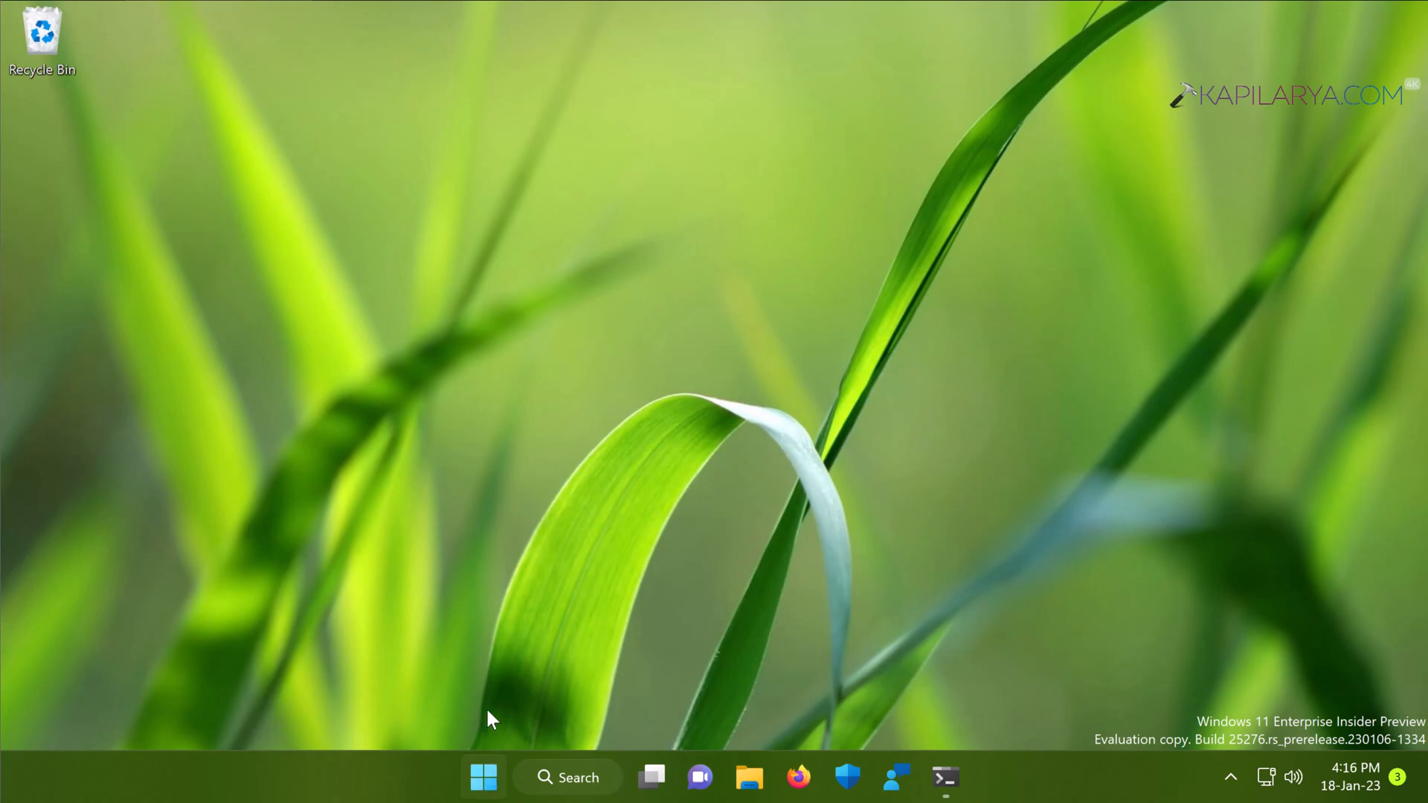
Restart the computer from Start > Power
{"action": "left_click", "coordinate": [483, 776]}
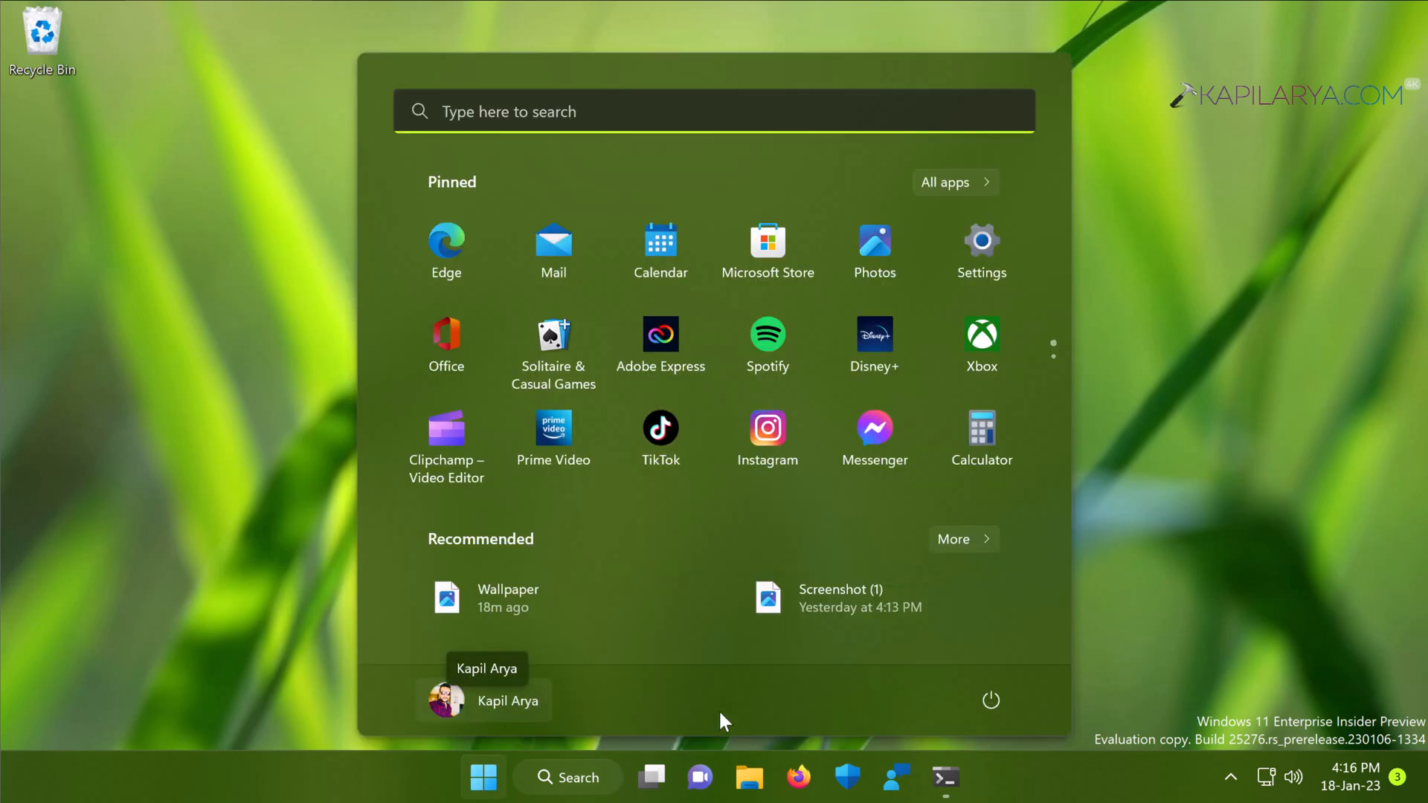
{"action": "left_click", "coordinate": [990, 699]}
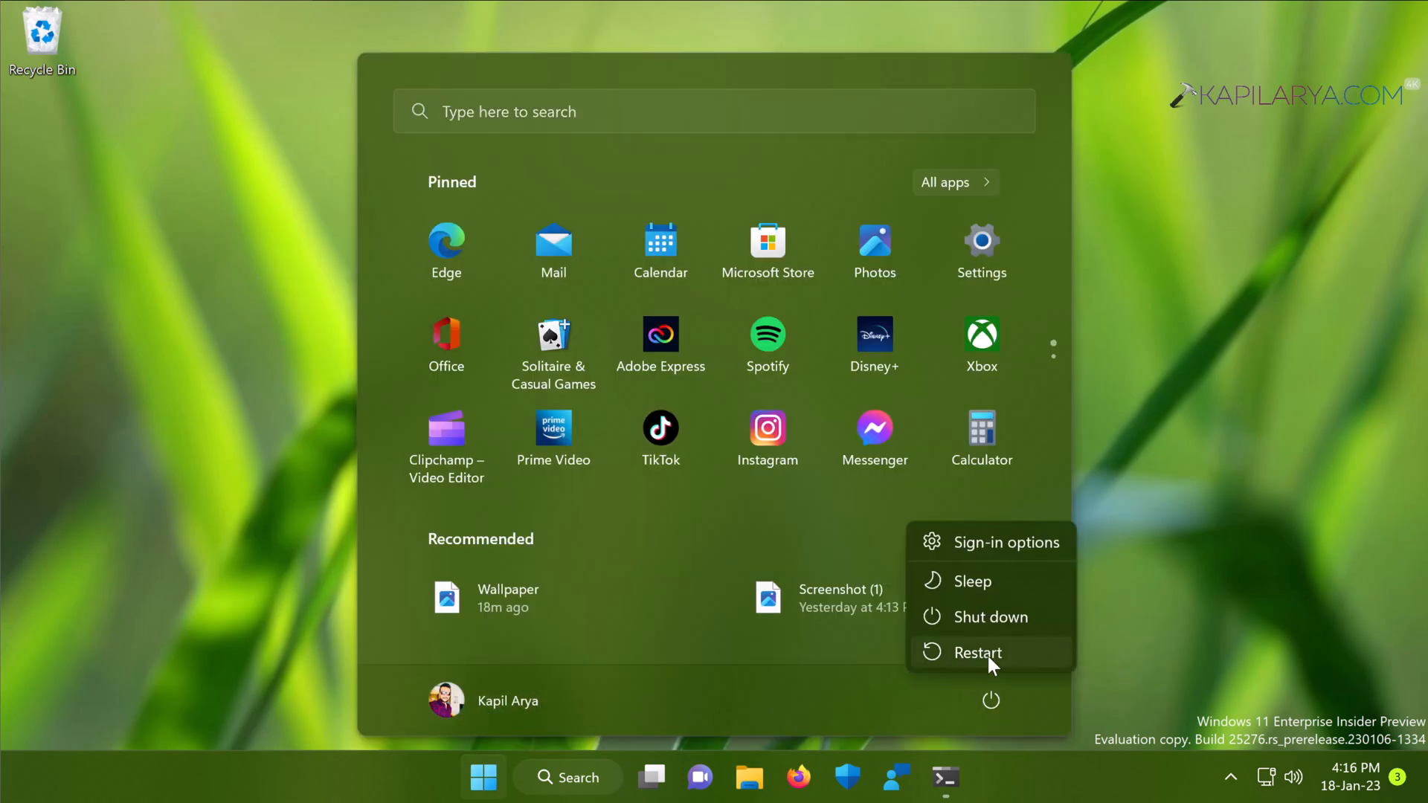
{"action": "left_click", "coordinate": [977, 653]}
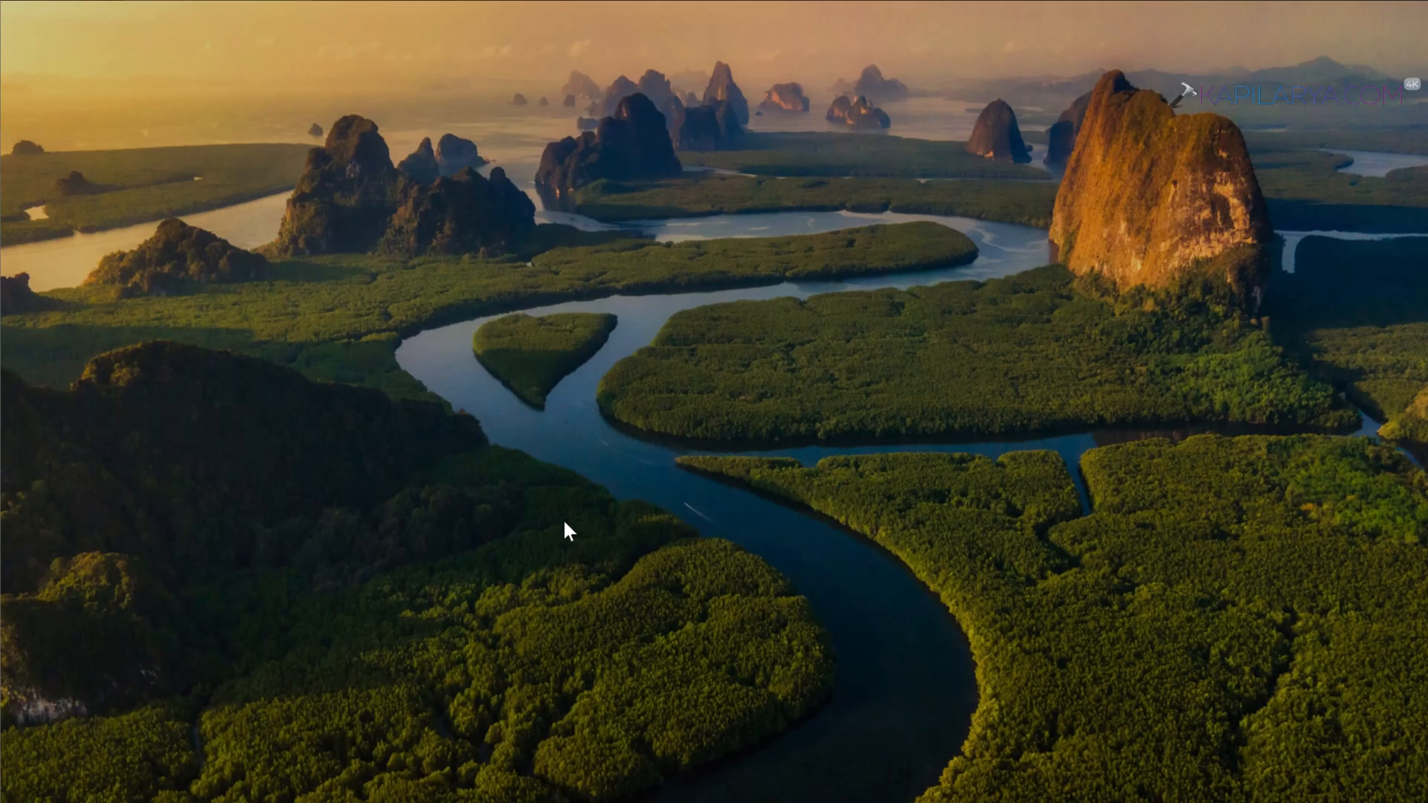
{"action": "mouse_move", "coordinate": [414, 486]}
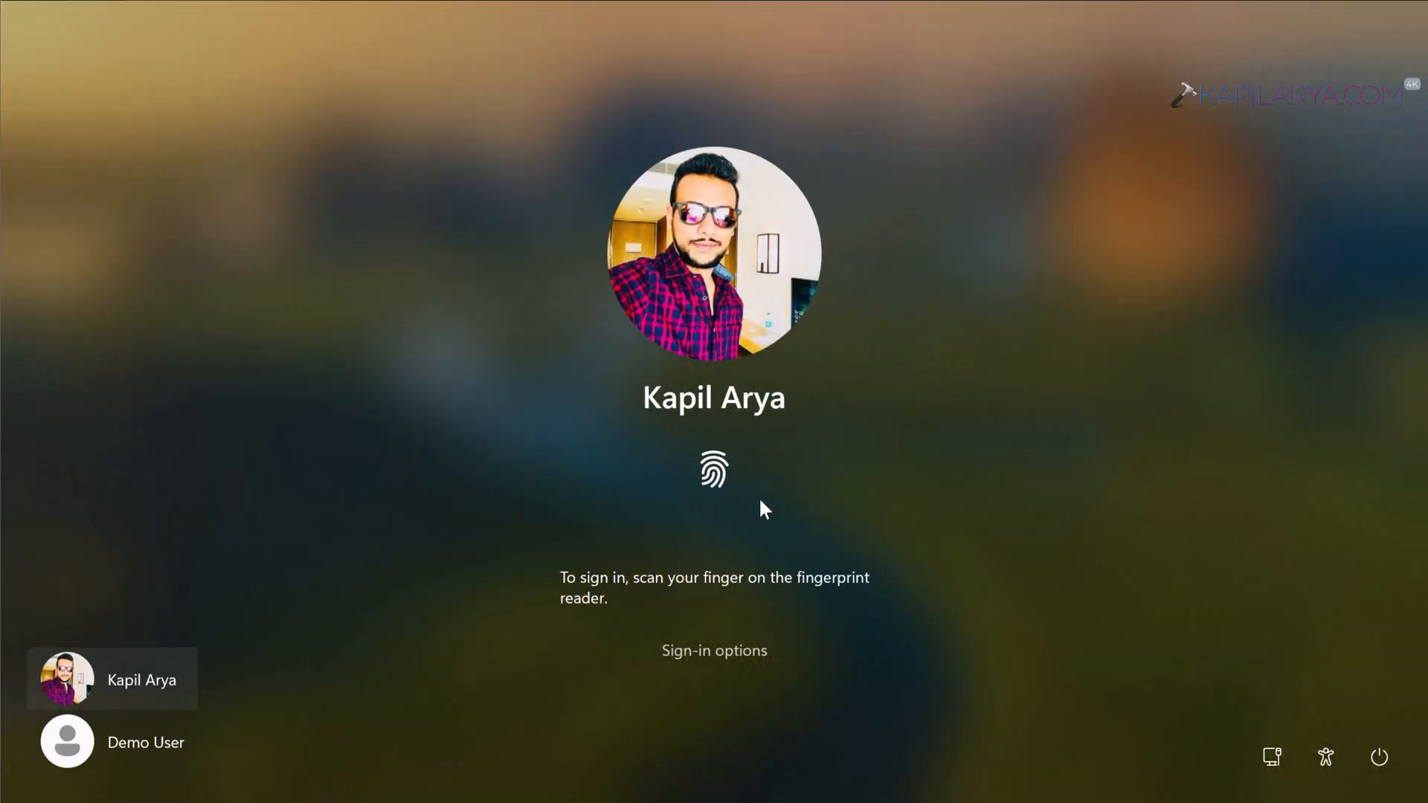
{"action": "mouse_move", "coordinate": [863, 560]}
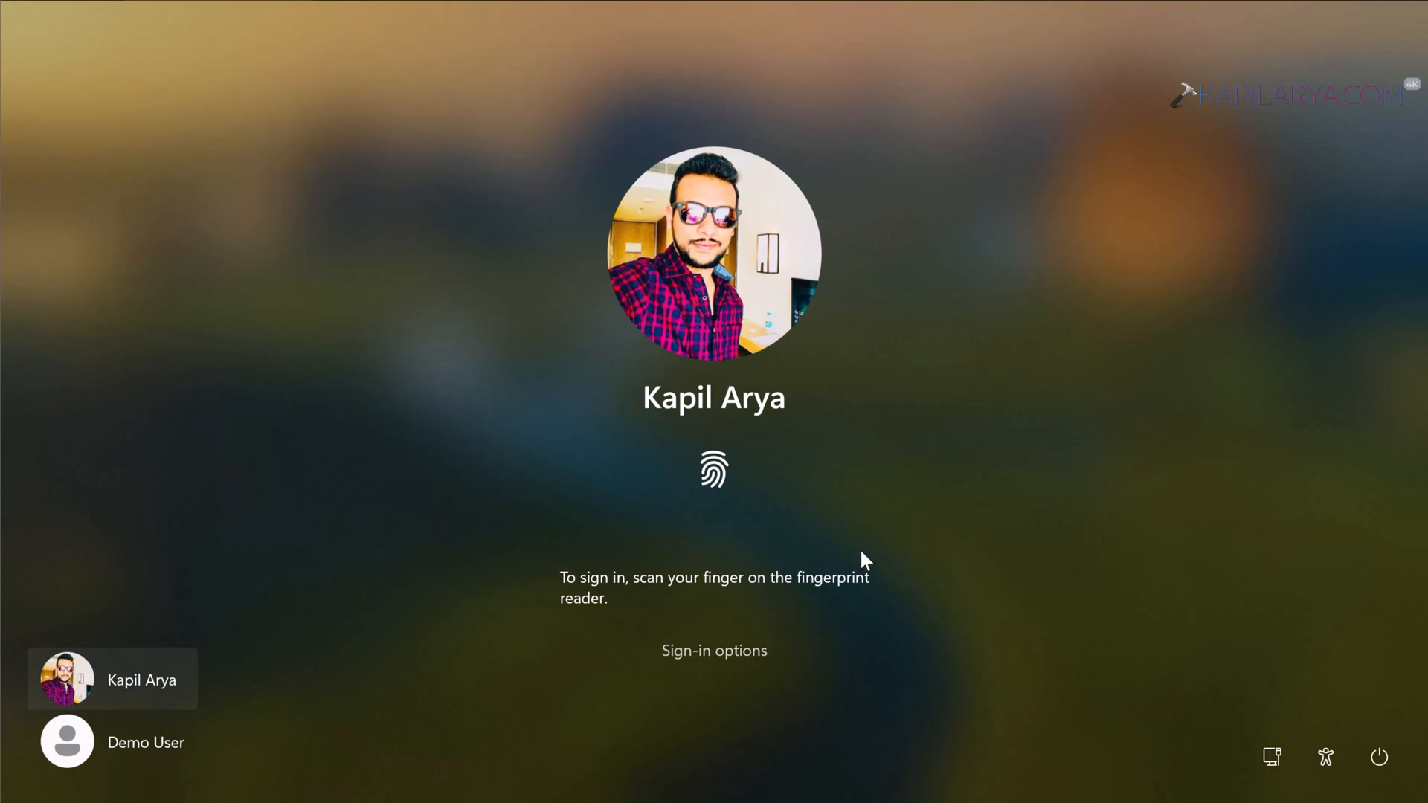
{"action": "mouse_move", "coordinate": [743, 628]}
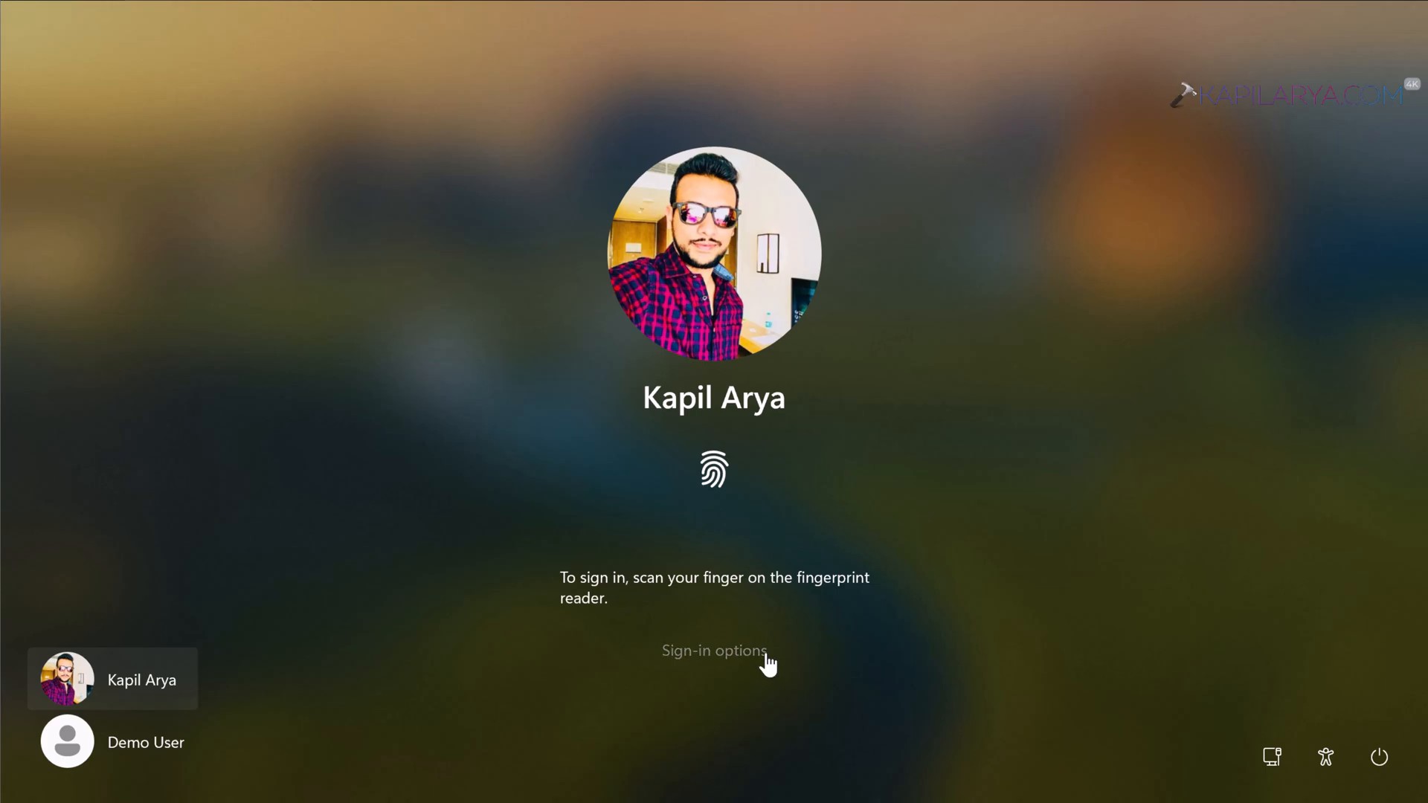
On the restarted sign-in screen showing the fingerprint prompt, reveal the other sign-in options
{"action": "left_click", "coordinate": [714, 651]}
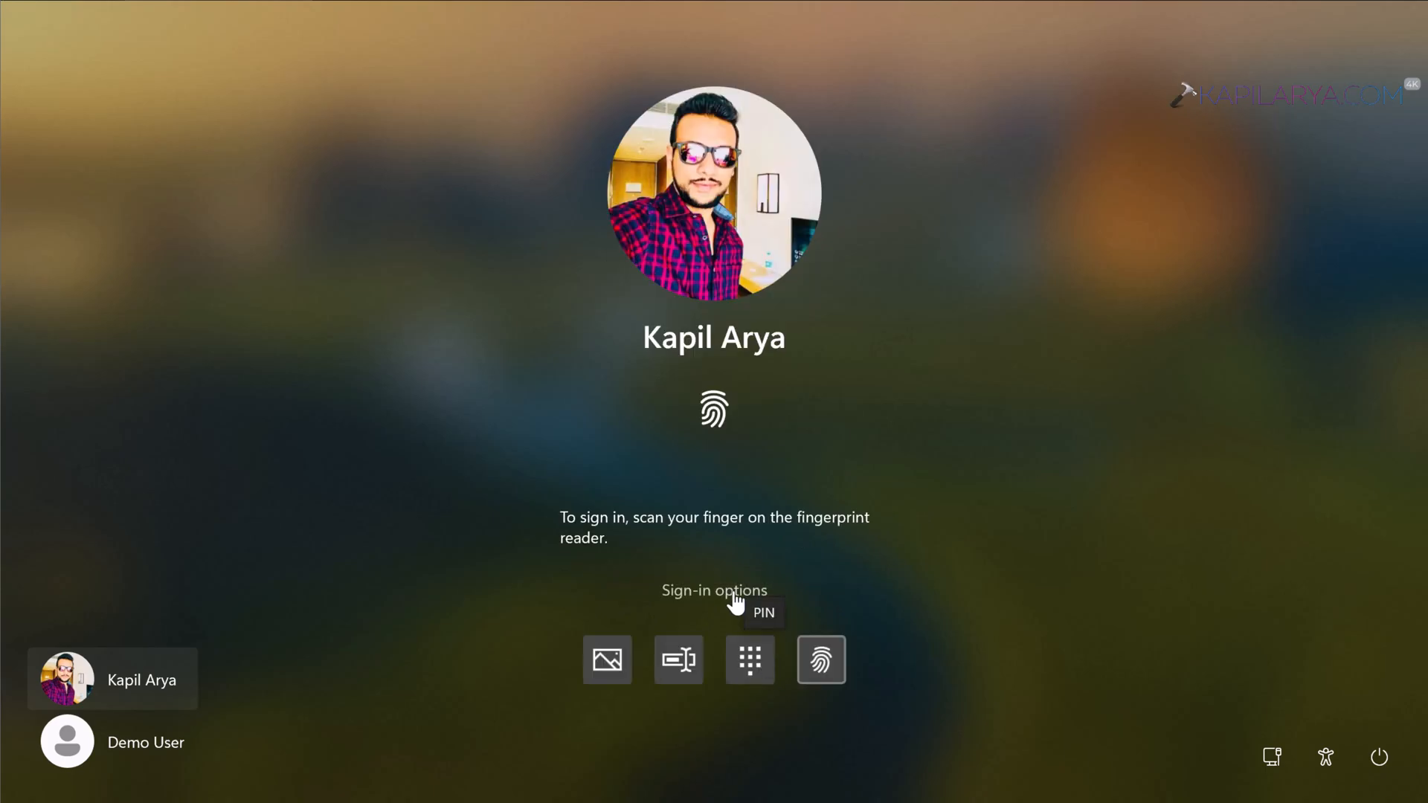